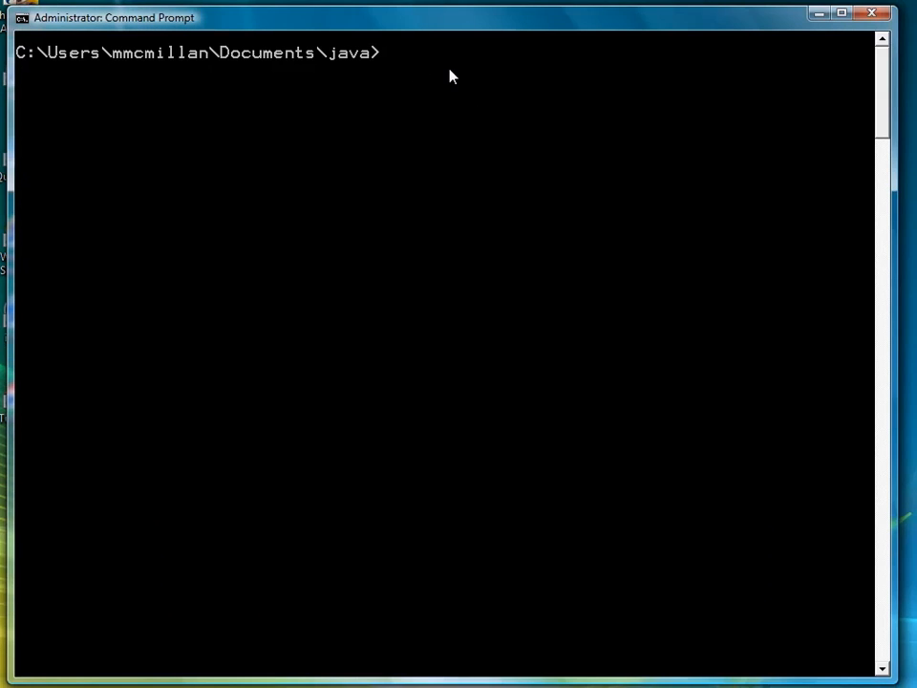
- Launch Notepad on TypeNIO.java from the java folder prompt
text(notep)
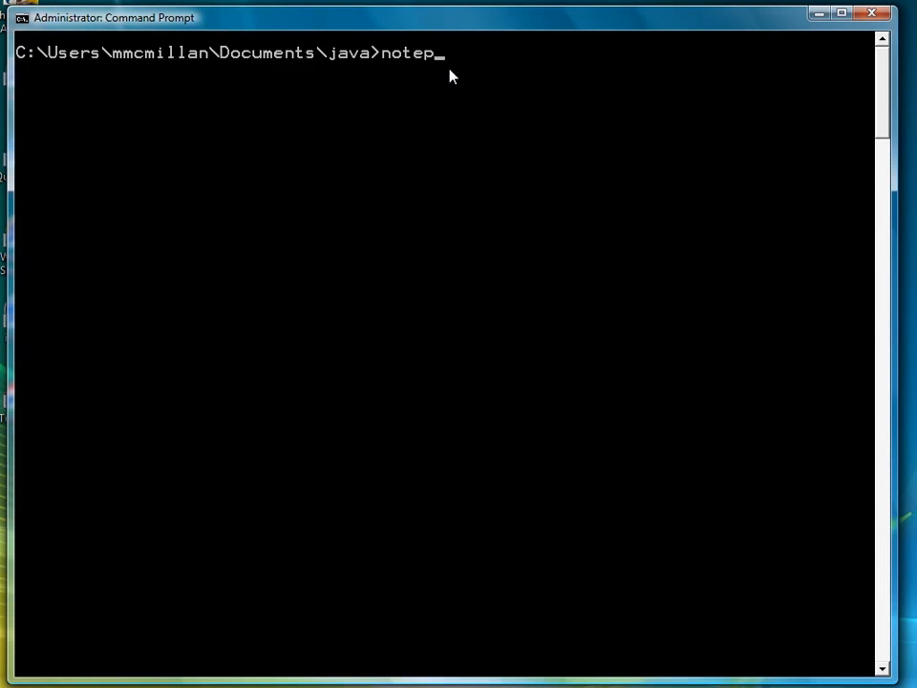
text(ad)
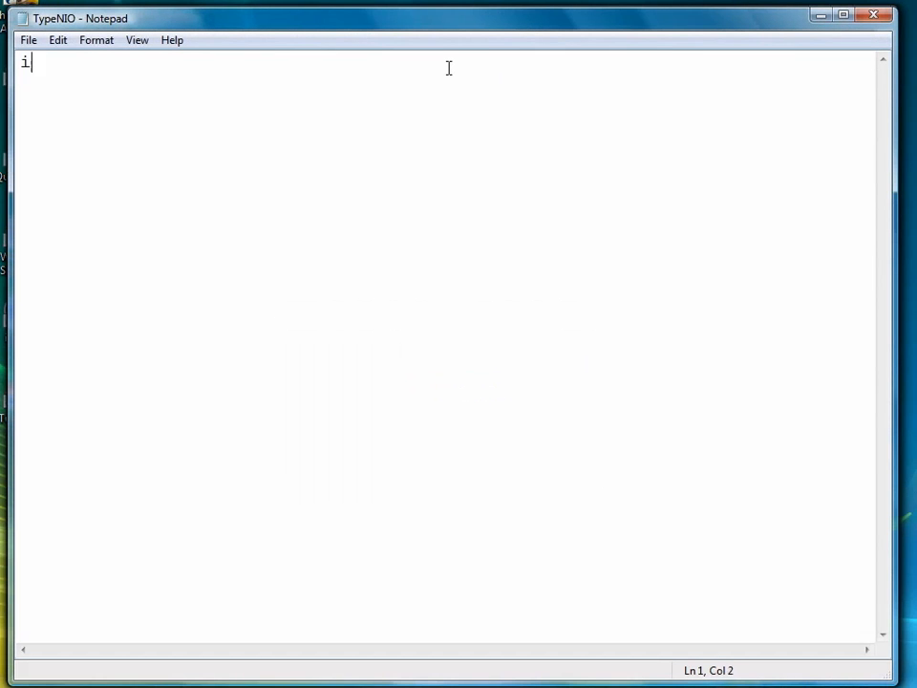
- Import java.io.*, java.nio.* and java.nio.channels.* at the top of the file
text(mport java.io.)
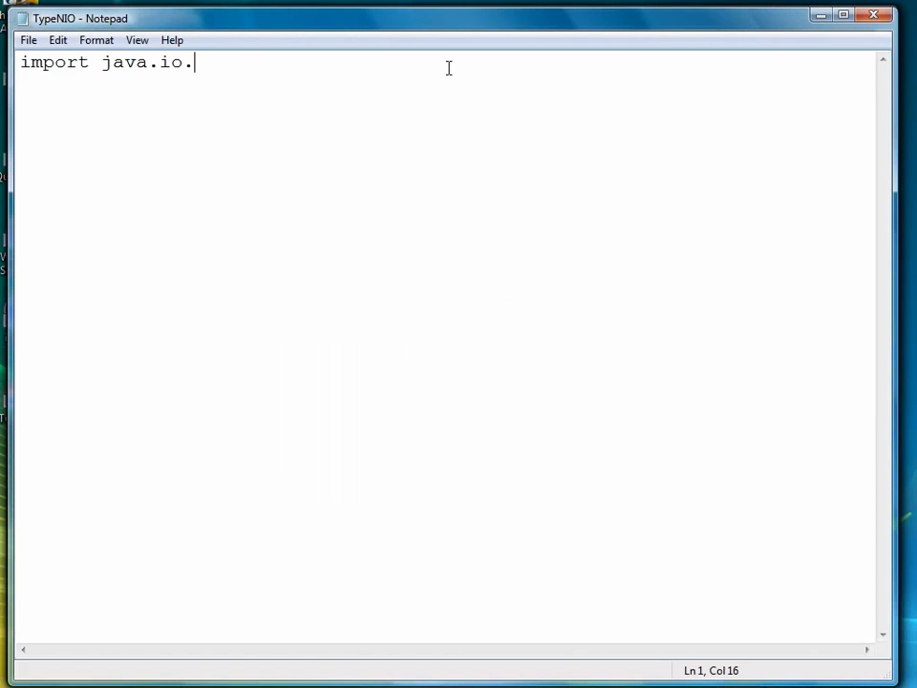
text(*;)
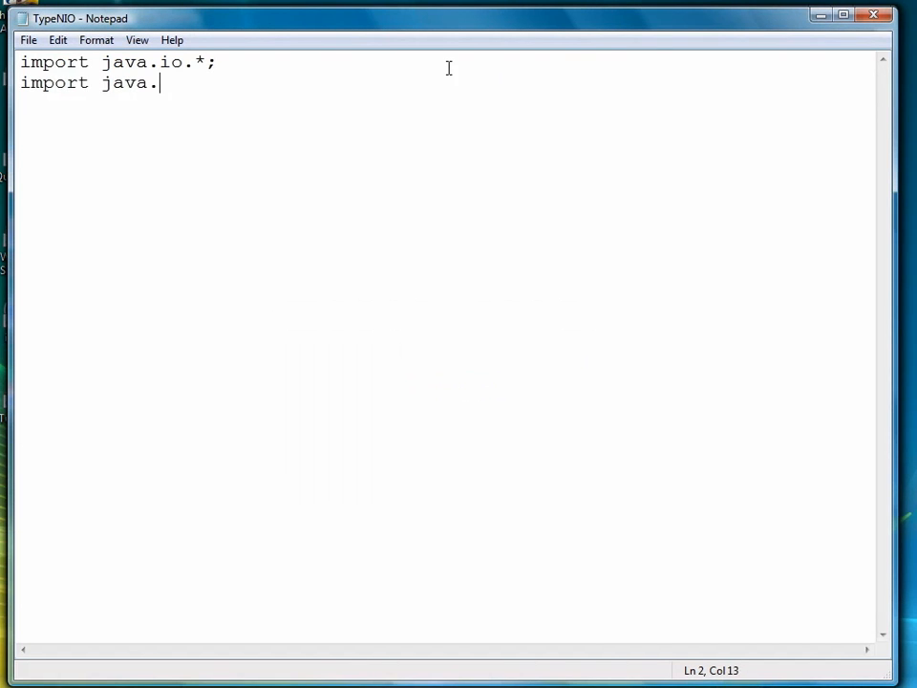
text(nio.*;)
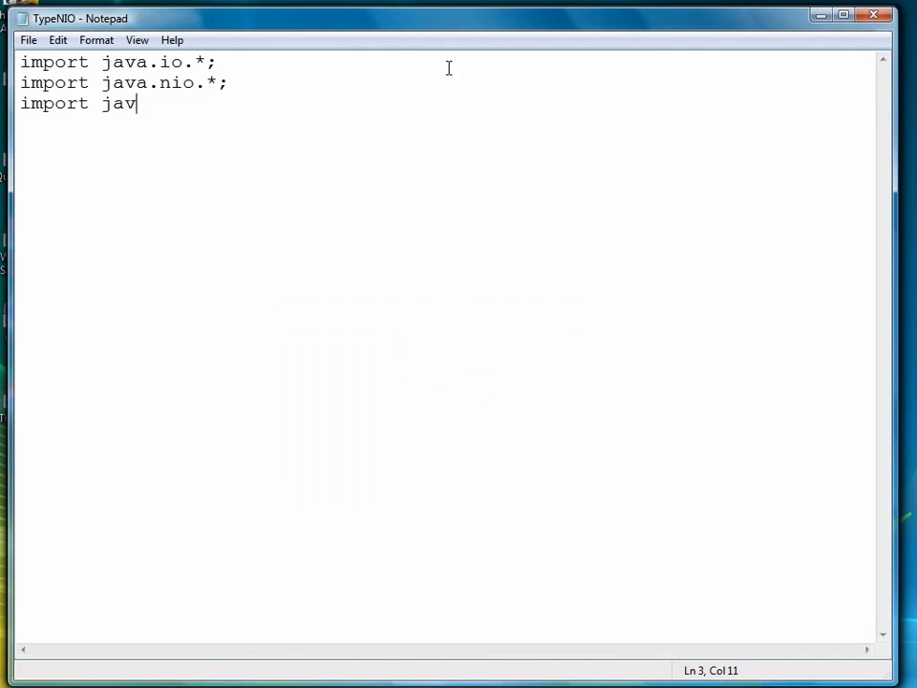
text(a.nio.channels.*;)
text(public class T)
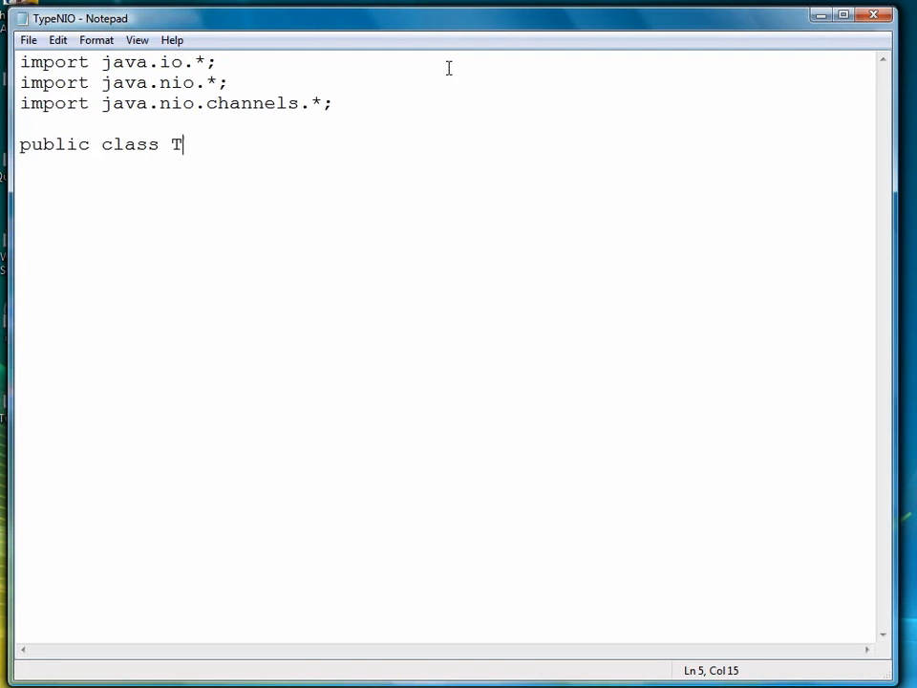
- Declare public class TypeNIO with a main(String[] args) method throwing IOException
text(ypeNIO {)
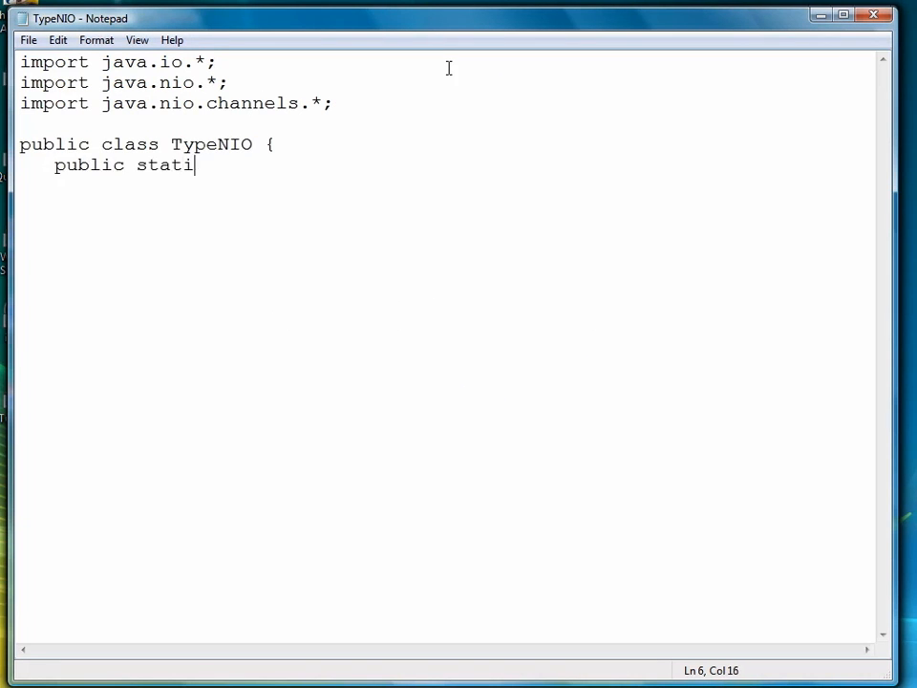
text(c void main(String[)
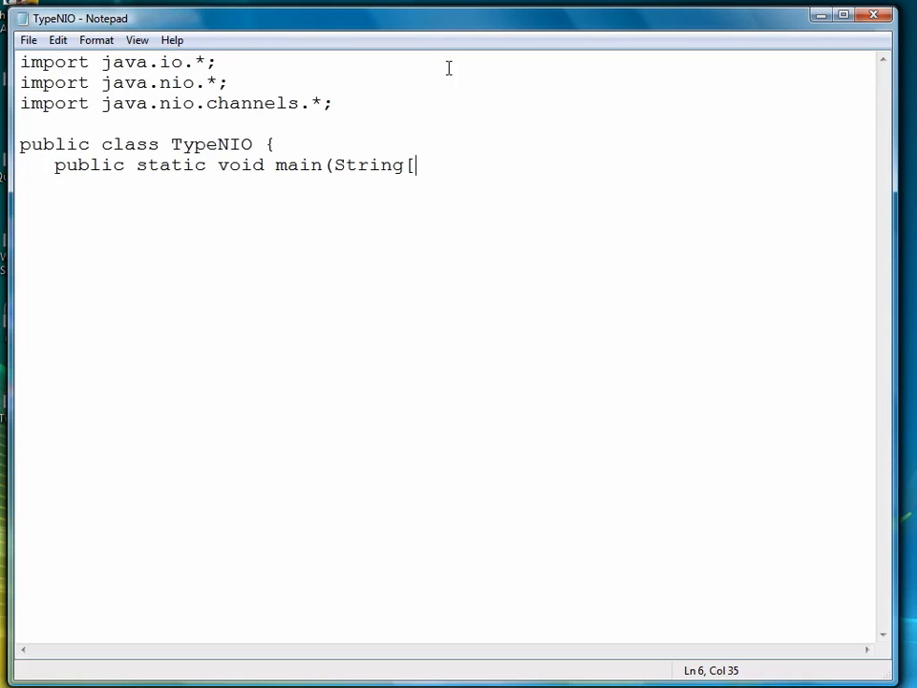
text(] args) thro)
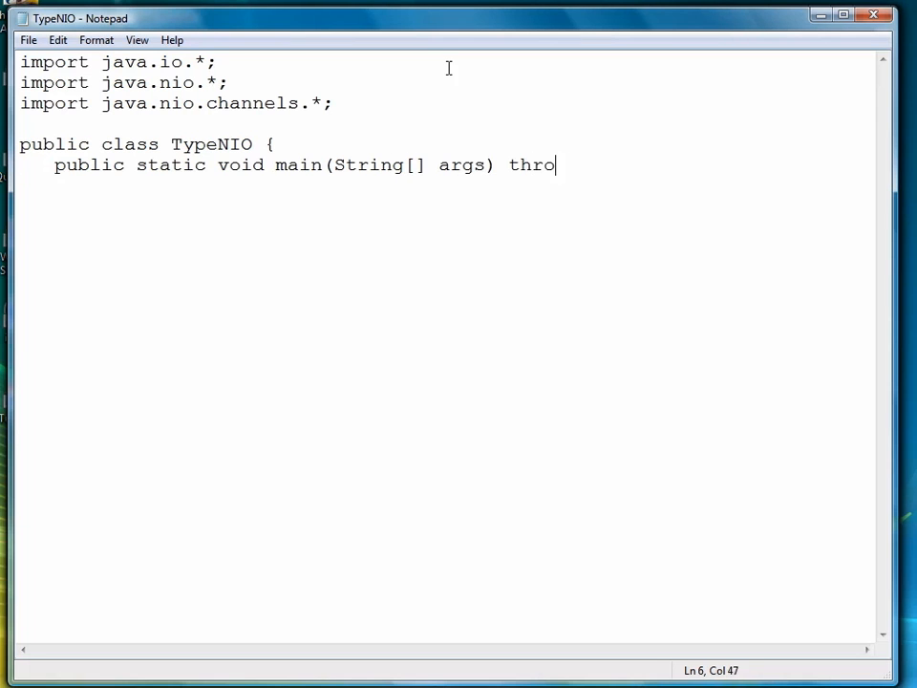
text(ws IOException {)
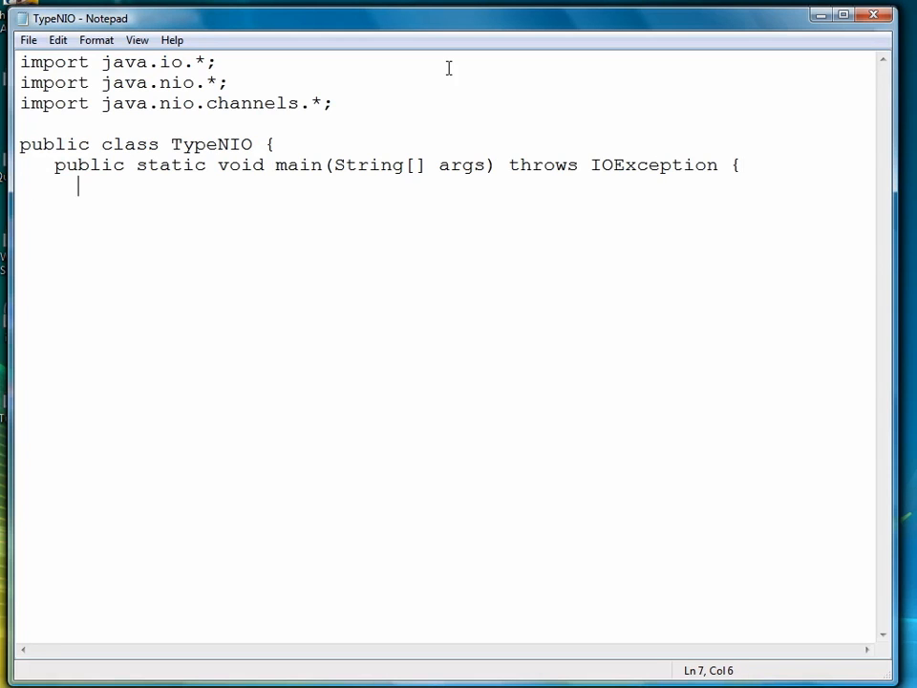
- Declare int count and File sourceFile = new File(args[0])
text(int count;)
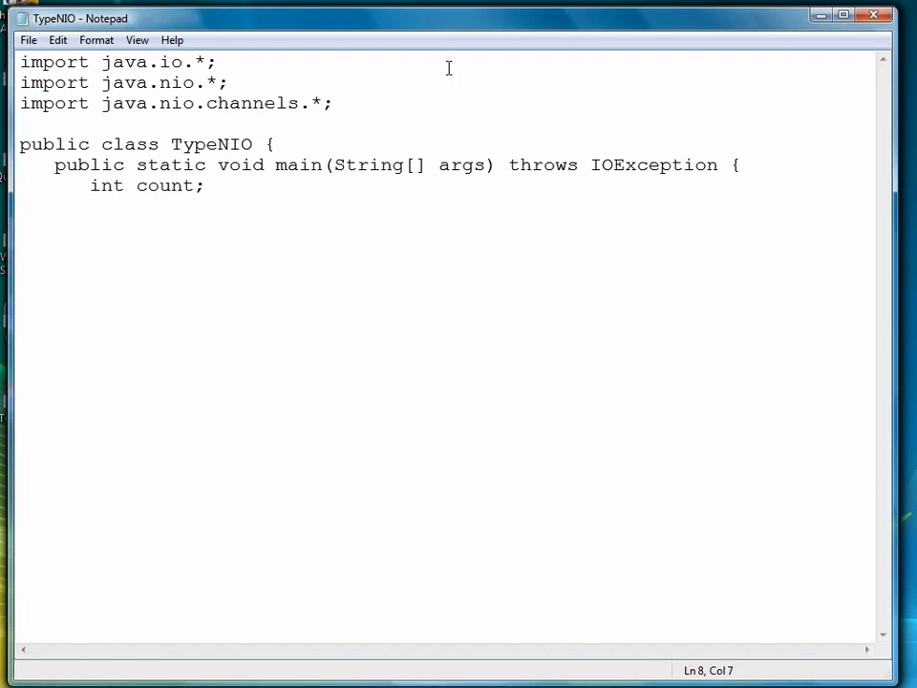
text(File sourceF)
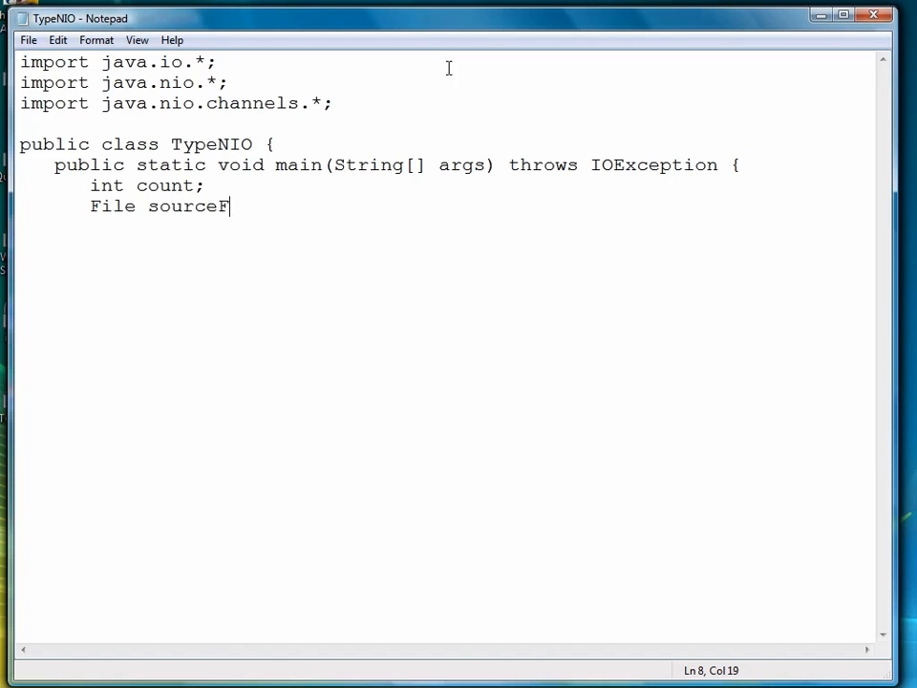
text(ile = new File)
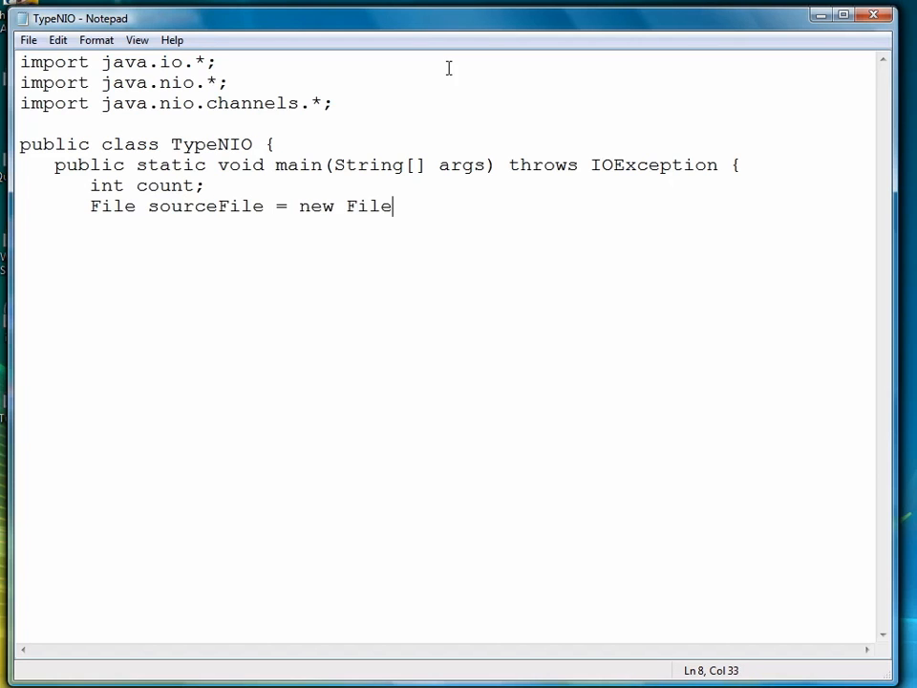
text((args[0]);)
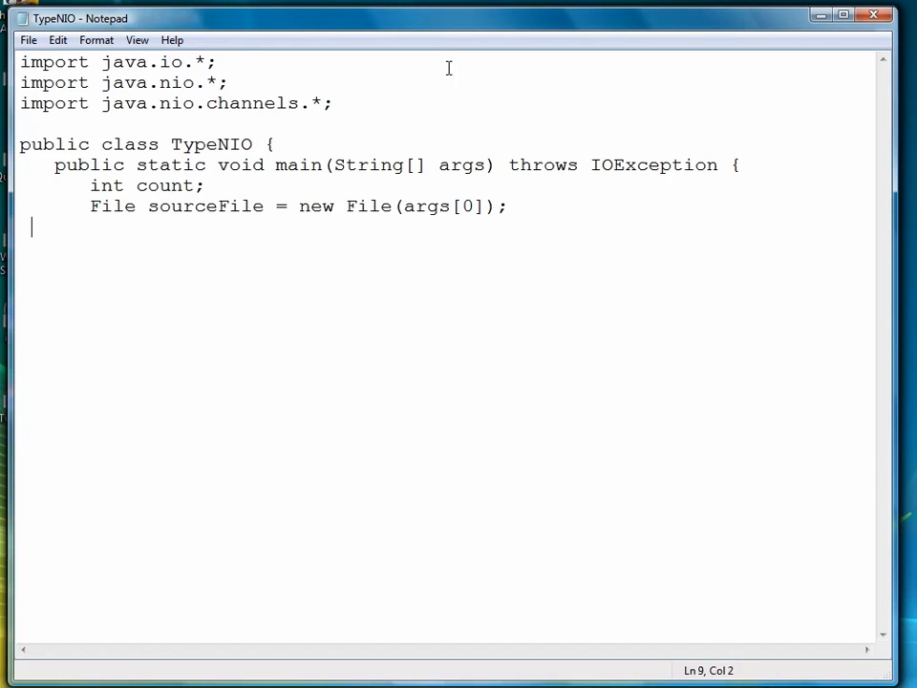
- Obtain FileChannel sourceChannel from new FileInputStream(sourceFile).getChannel()
text(FileChann)
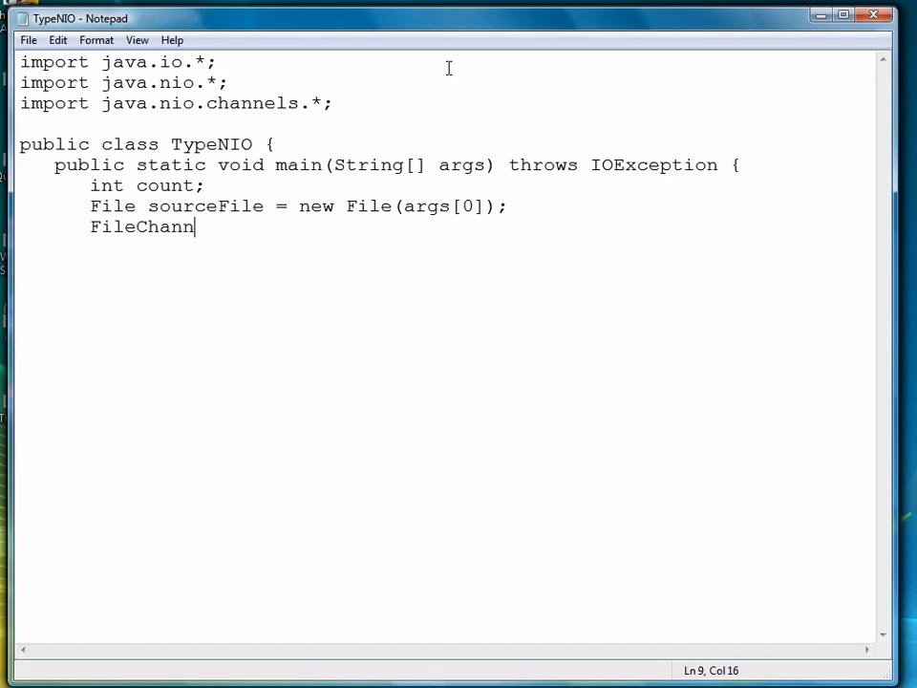
text(el sourceChannel = new FileI)
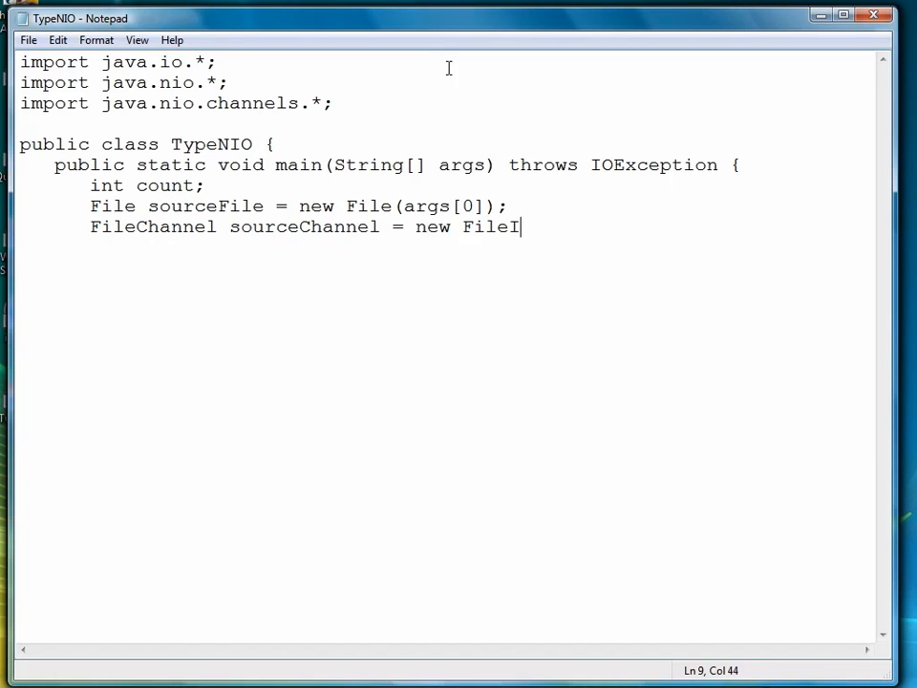
text(nputStream(sourceFile).)
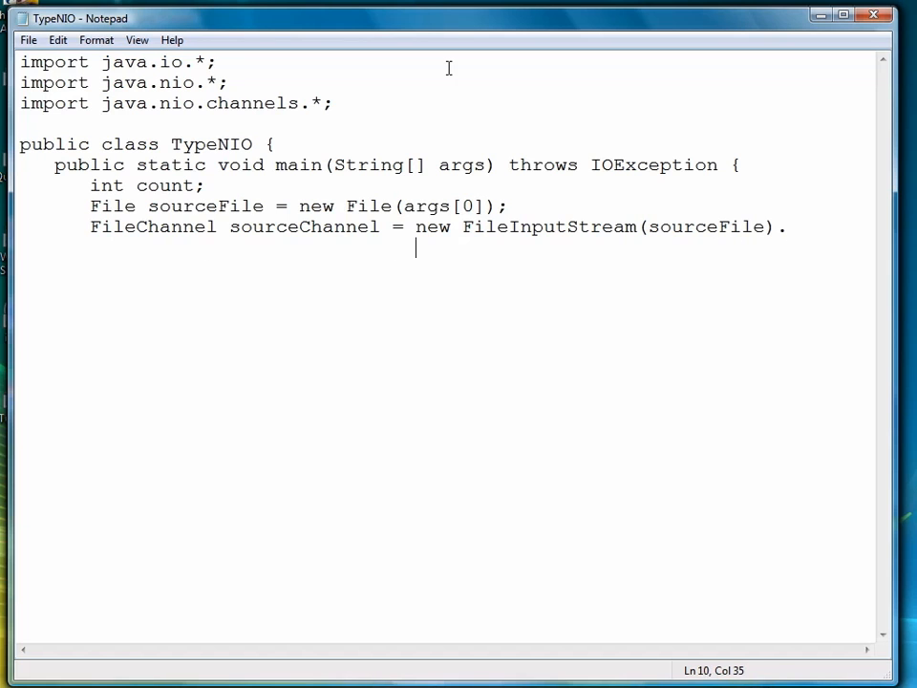
text(getChan)
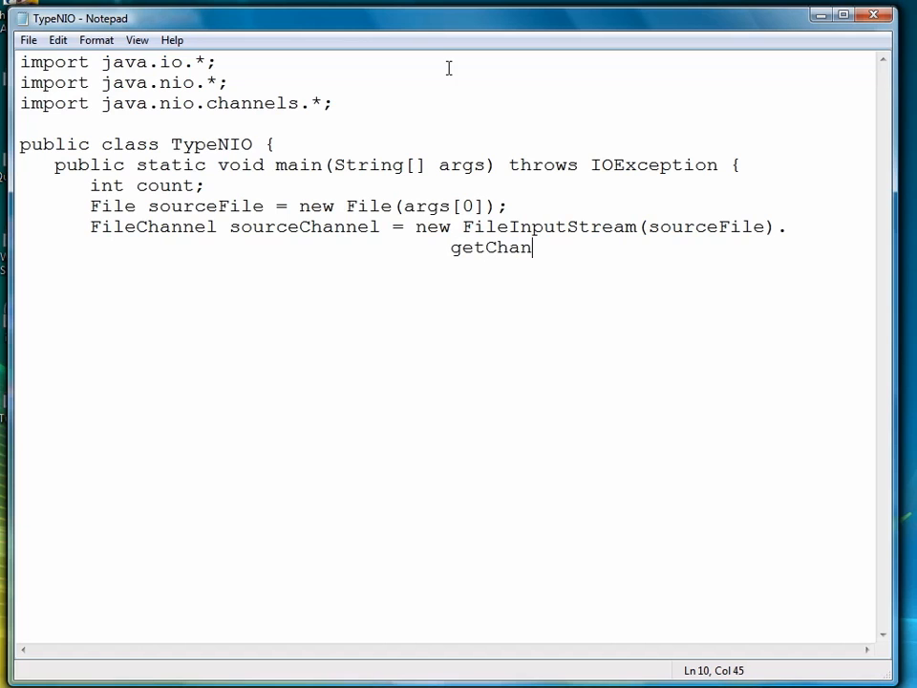
text(nel();)
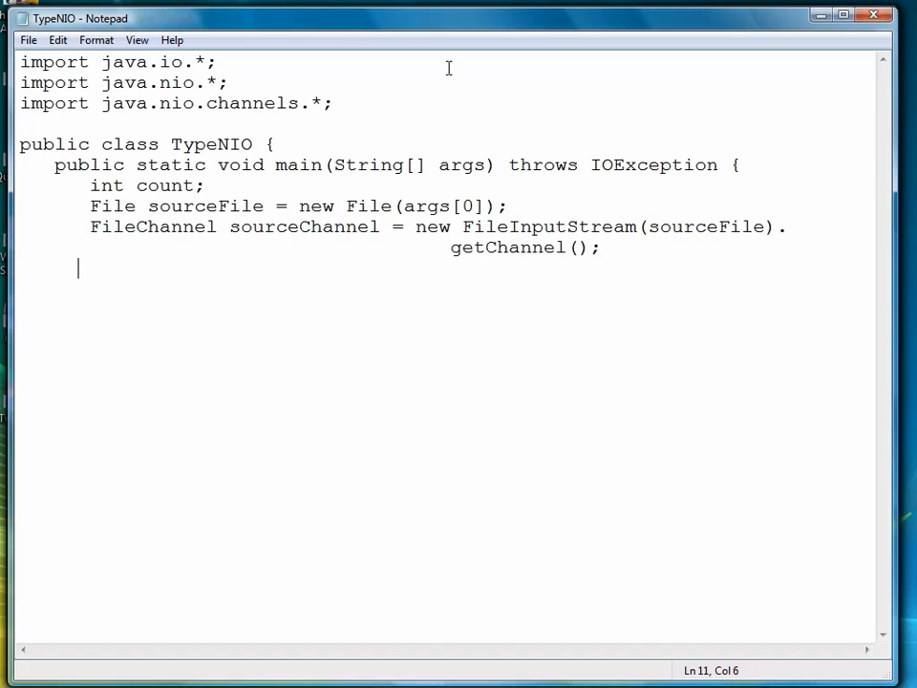
- Start a try block allocating ByteBuffer buffer = ByteBuffer.allocate(1024)
text(try {)
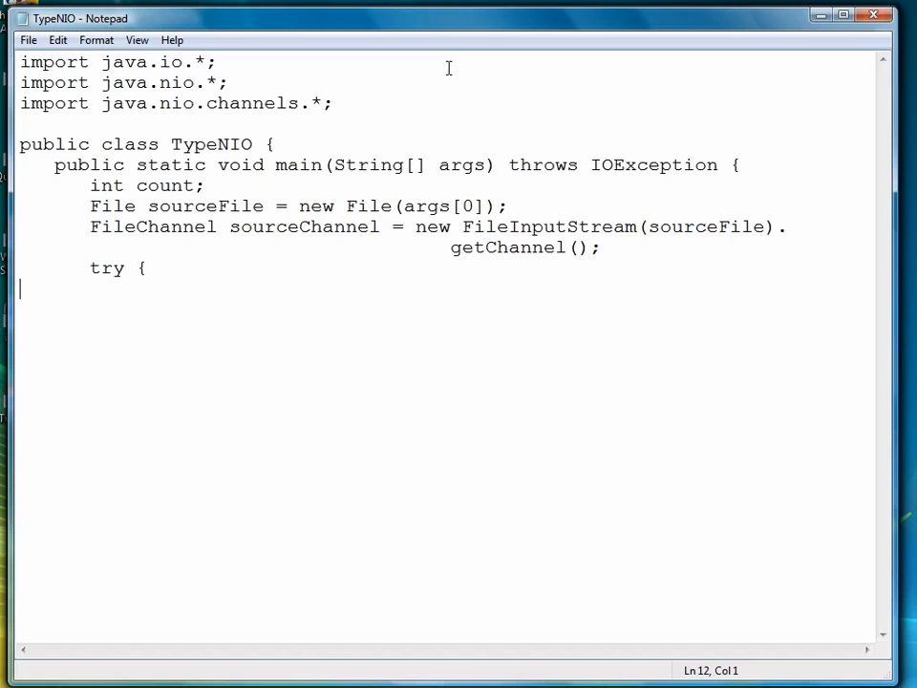
text(B)
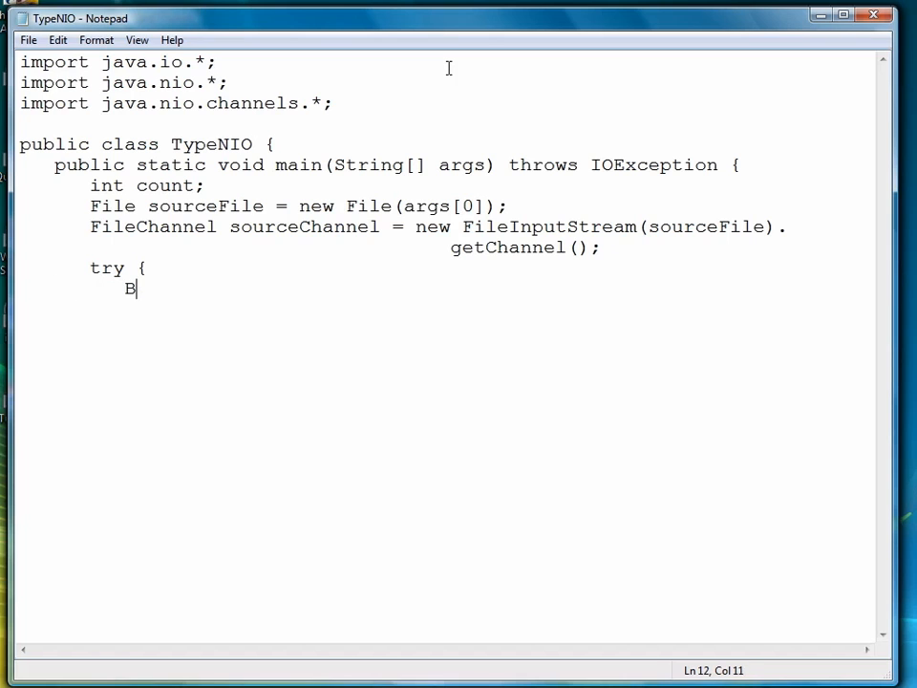
text(yteBuffer b)
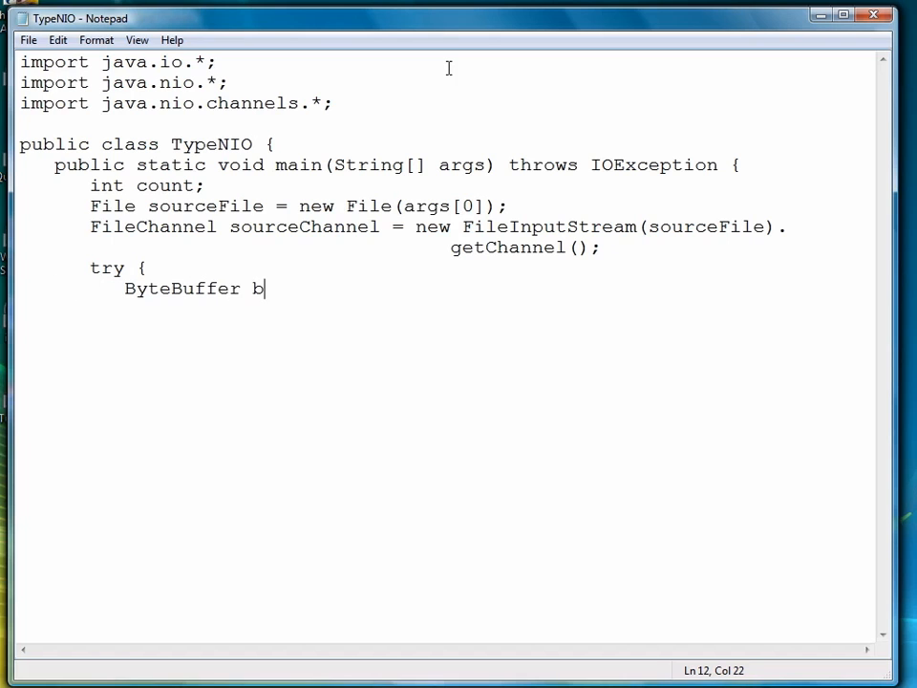
text(uffer = By)
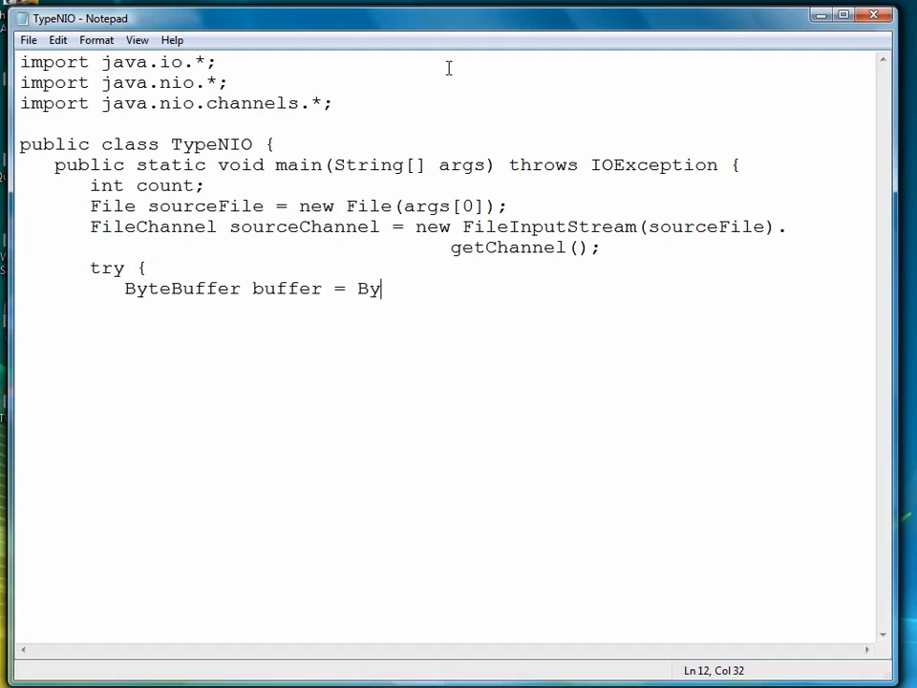
text(teBuffer.all)
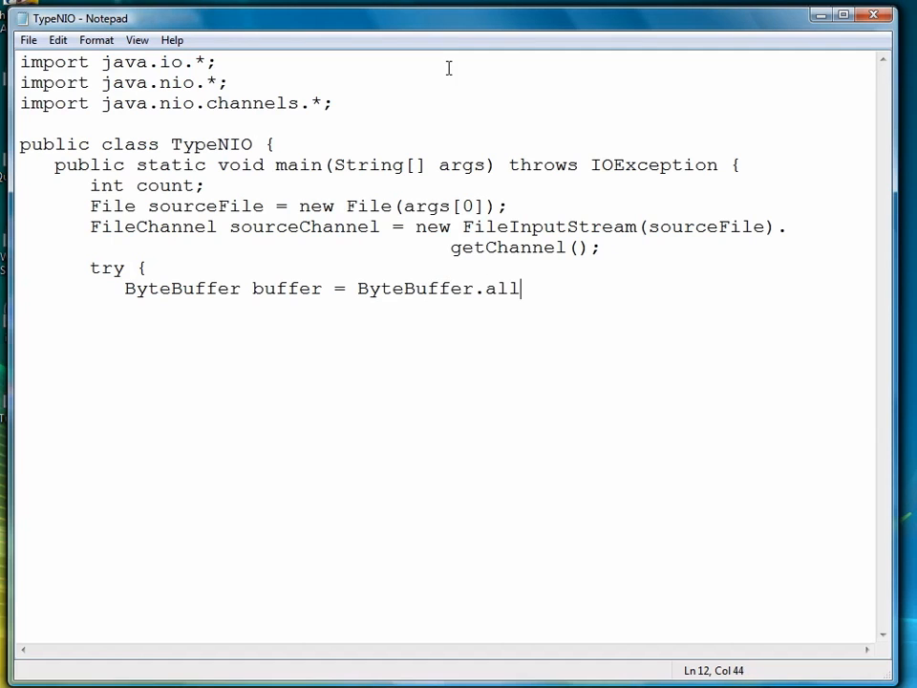
text(ocate(1024)
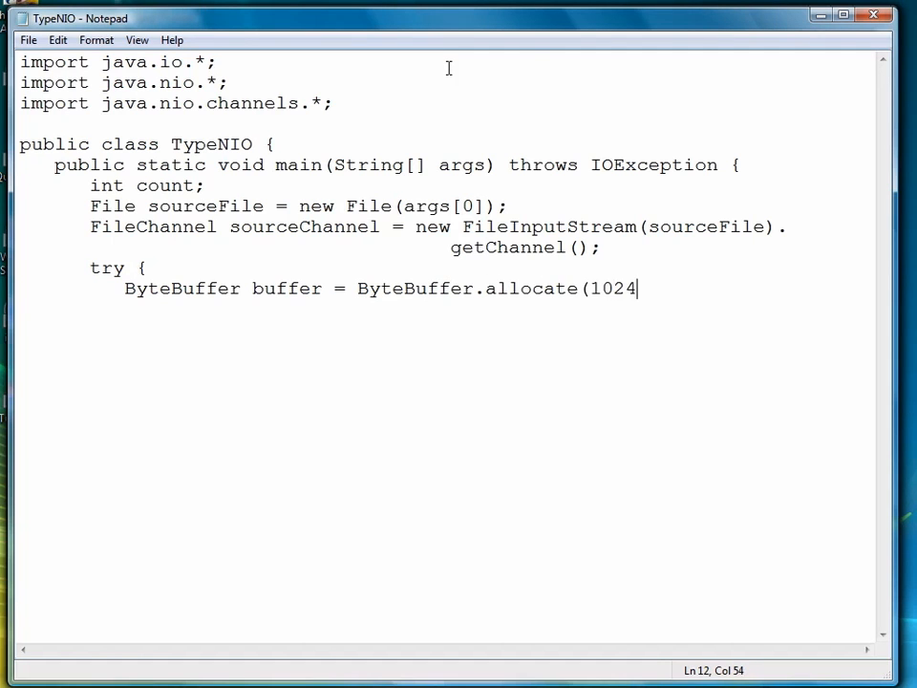
text();)
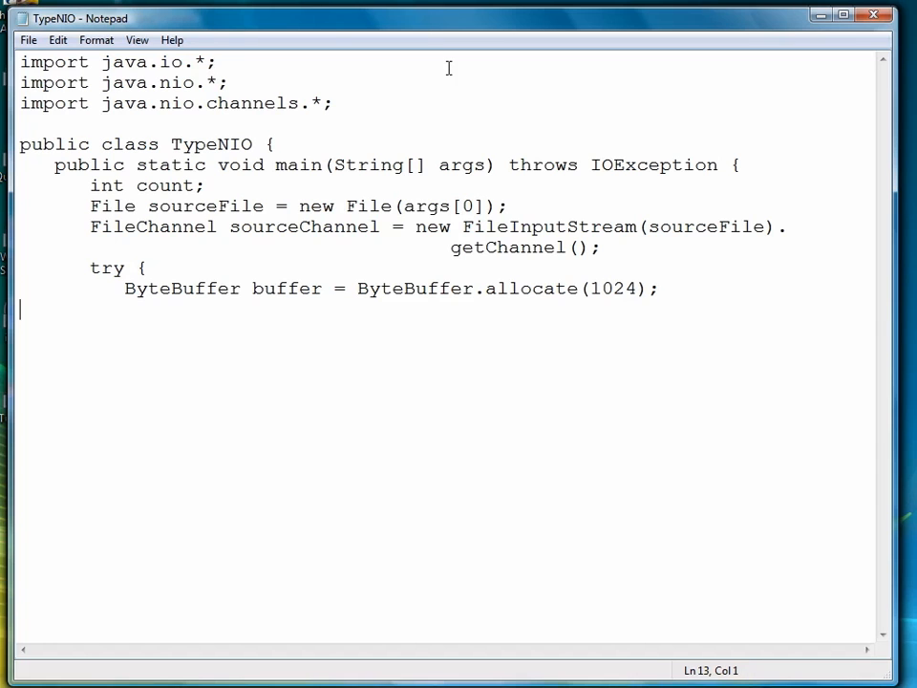
- Begin the do loop reading sourceChannel into buffer and rewinding it when count != -1
text(do)
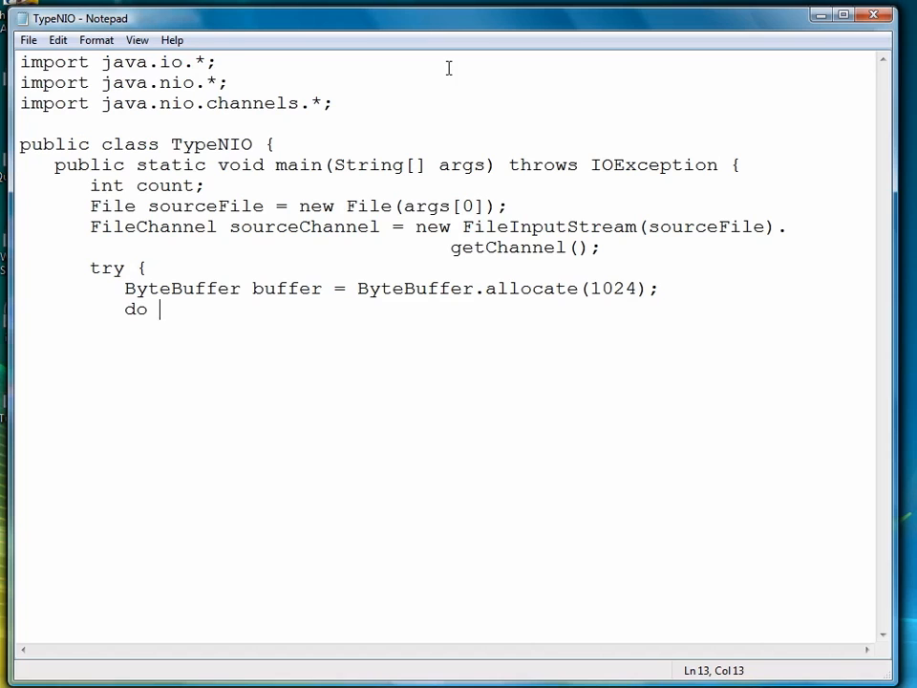
text({)
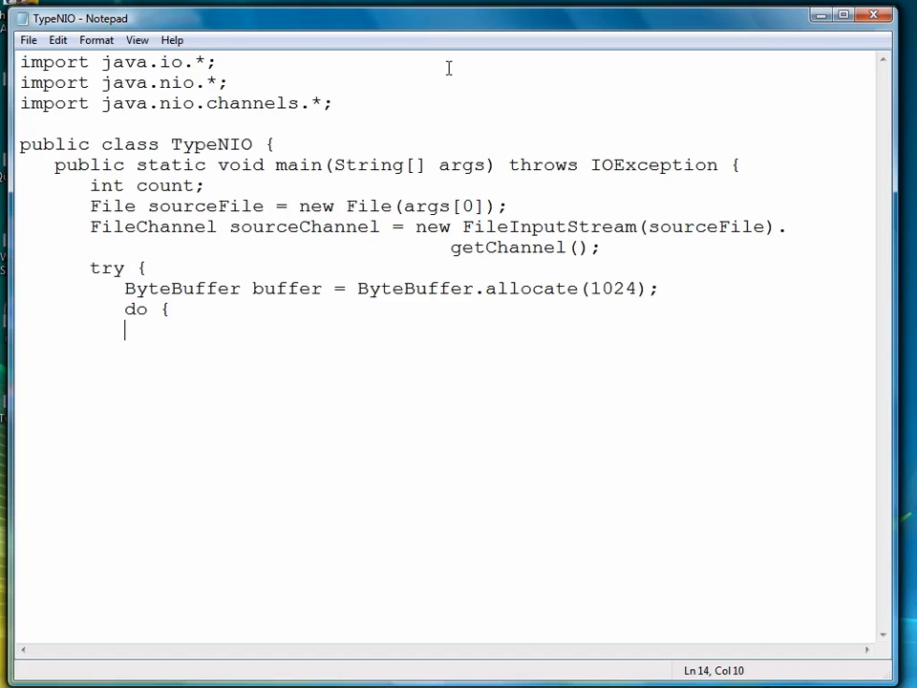
text(count =)
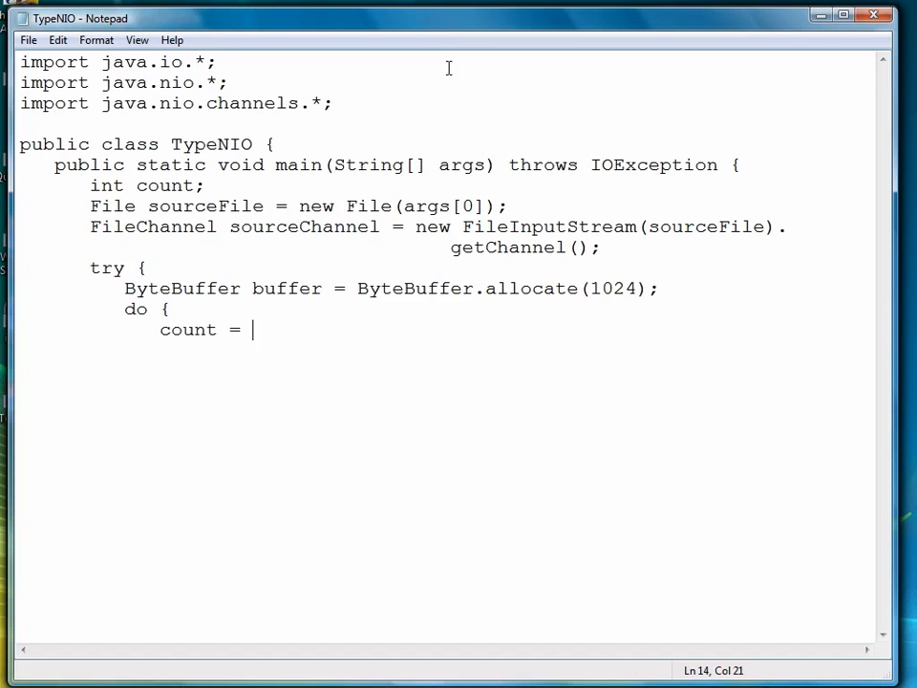
text(sourceChannel)
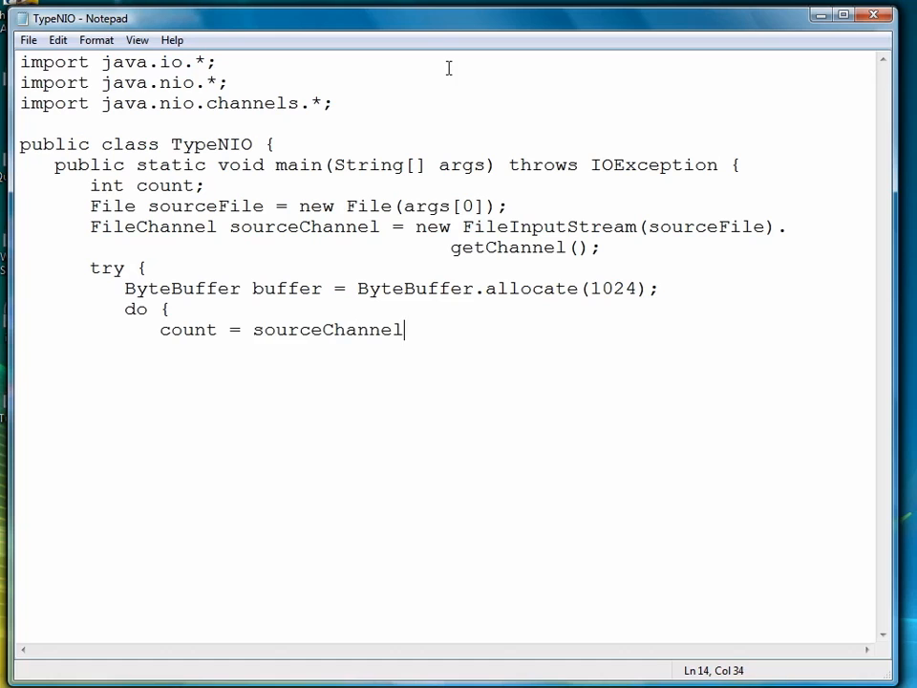
text(.read(buffer);)
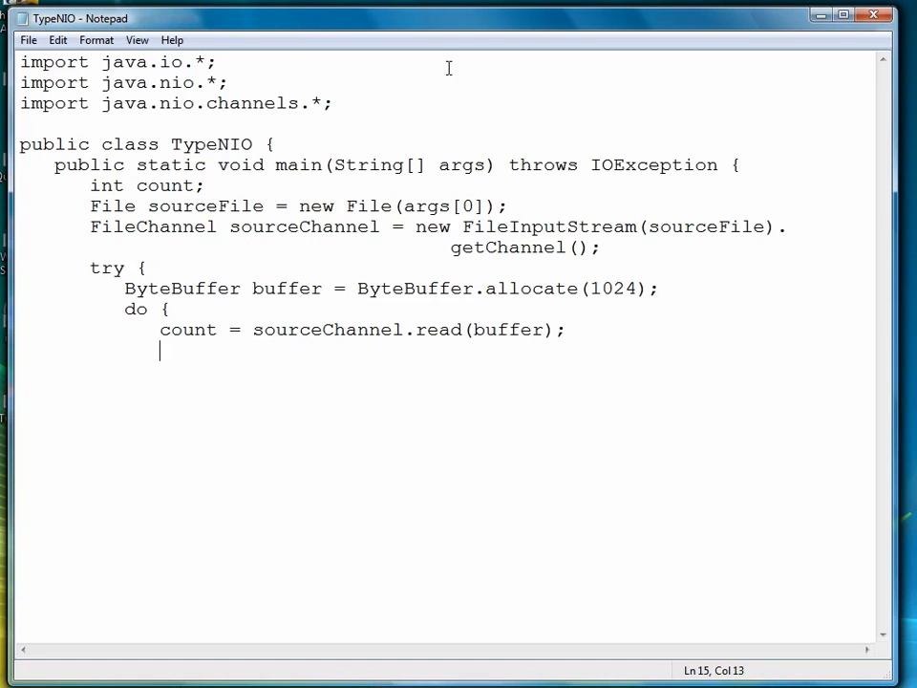
text(if (count != -1)
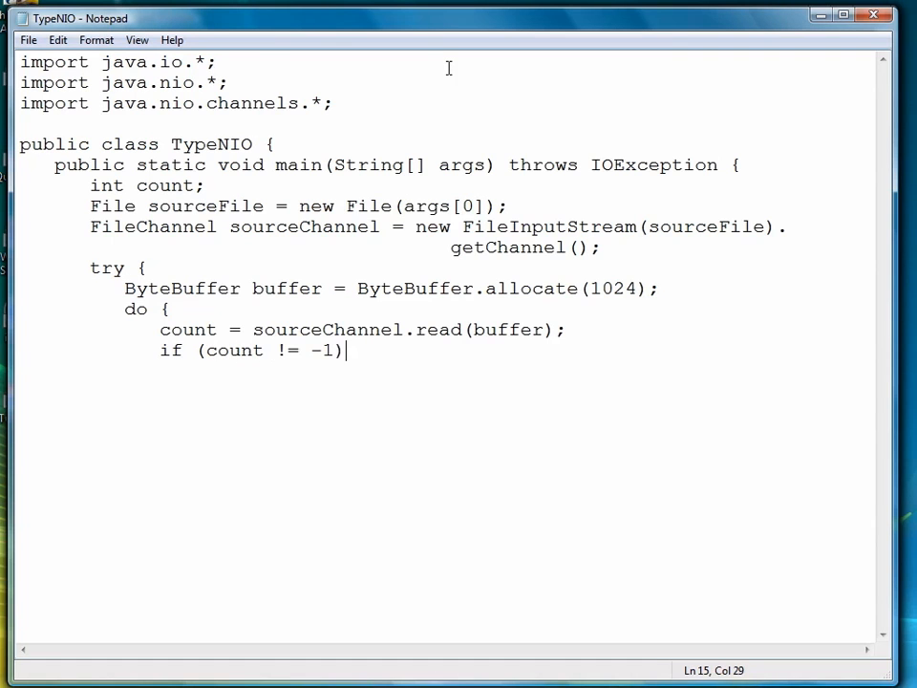
text({)
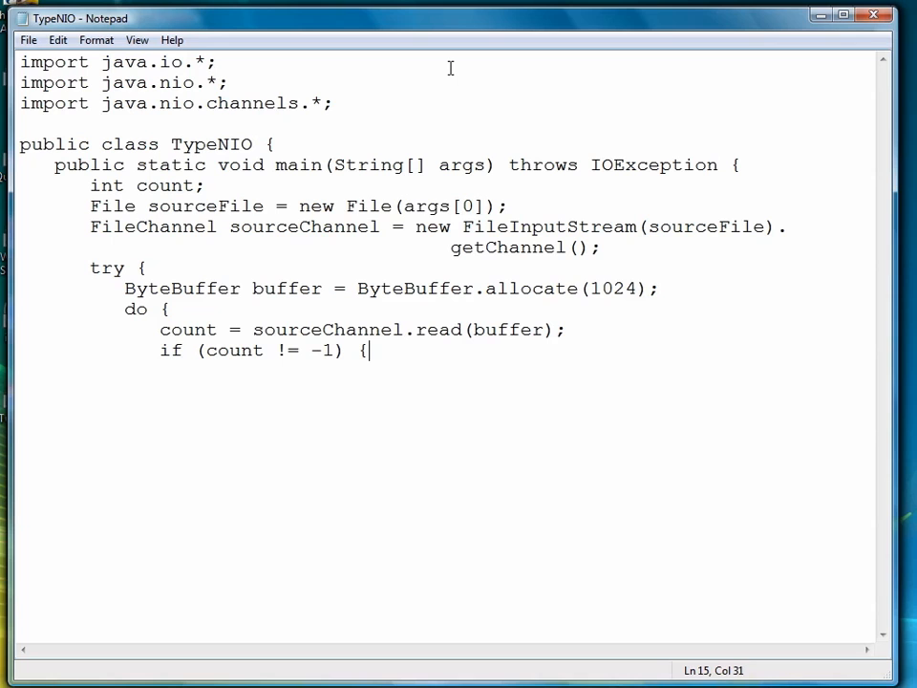
key(enter)
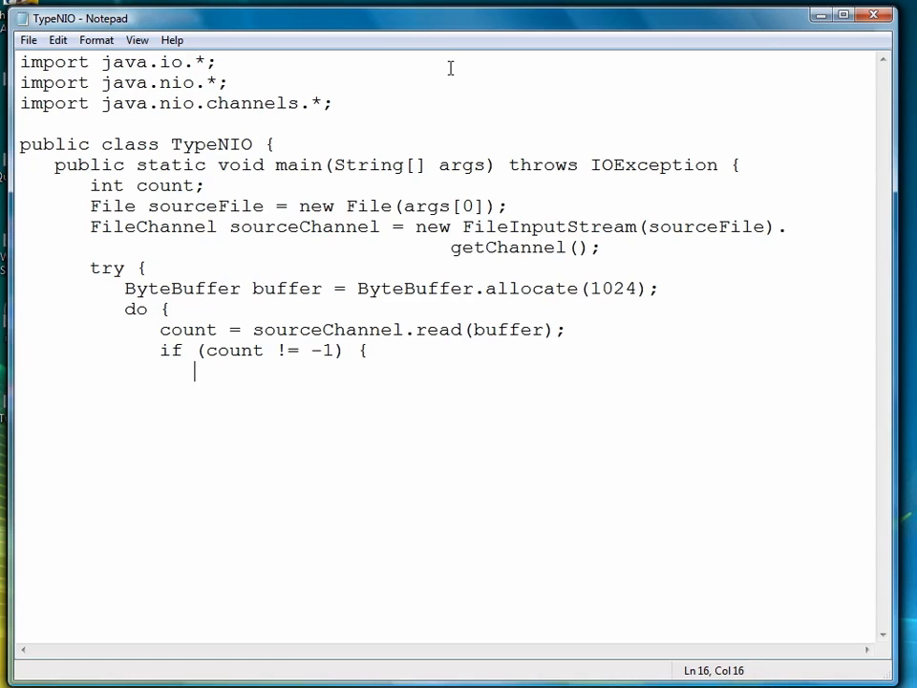
text(buffer.rewi)
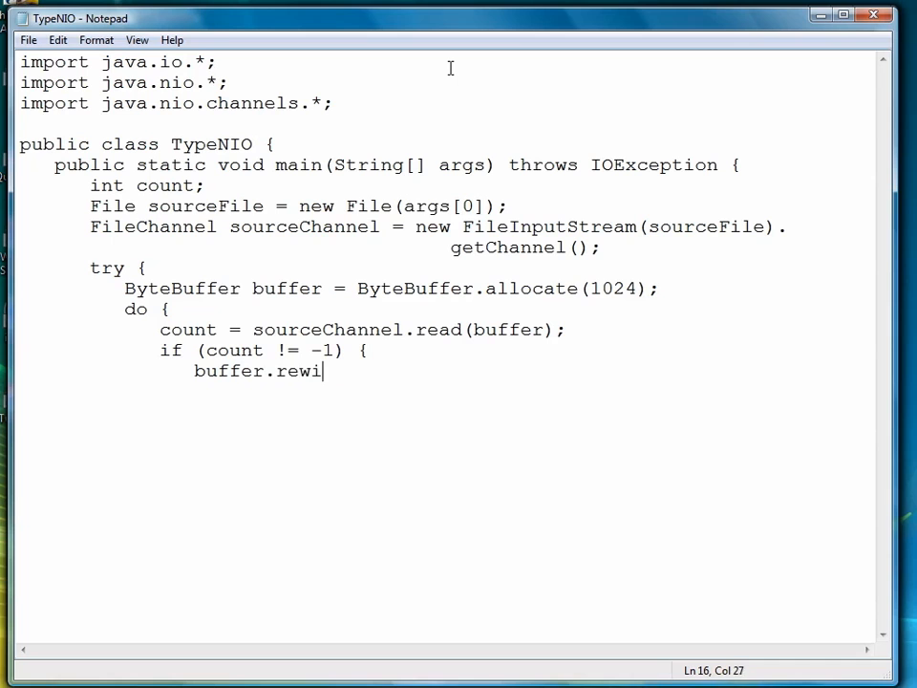
text(nd();)
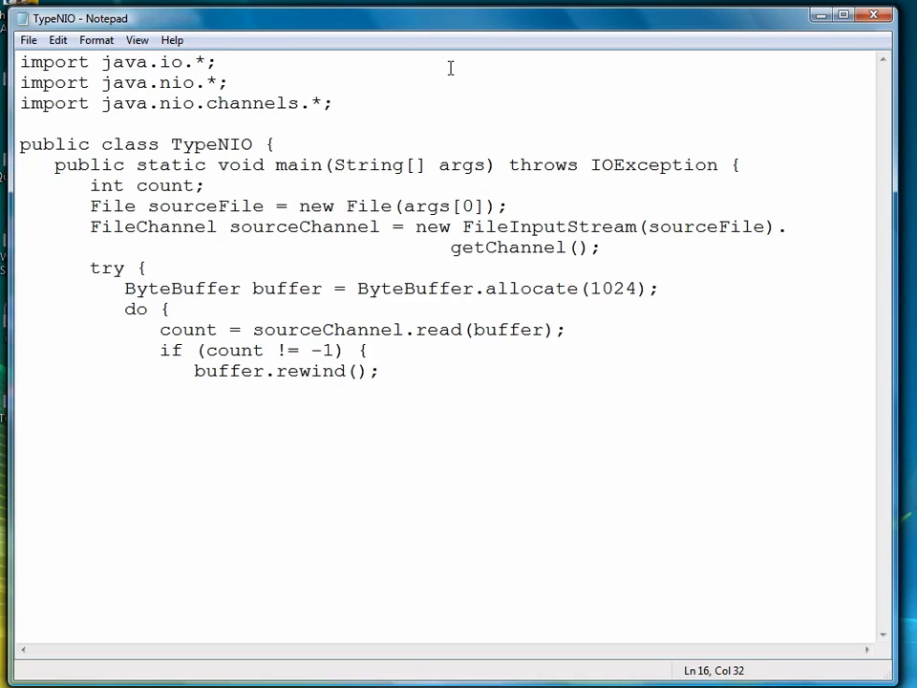
key(enter)
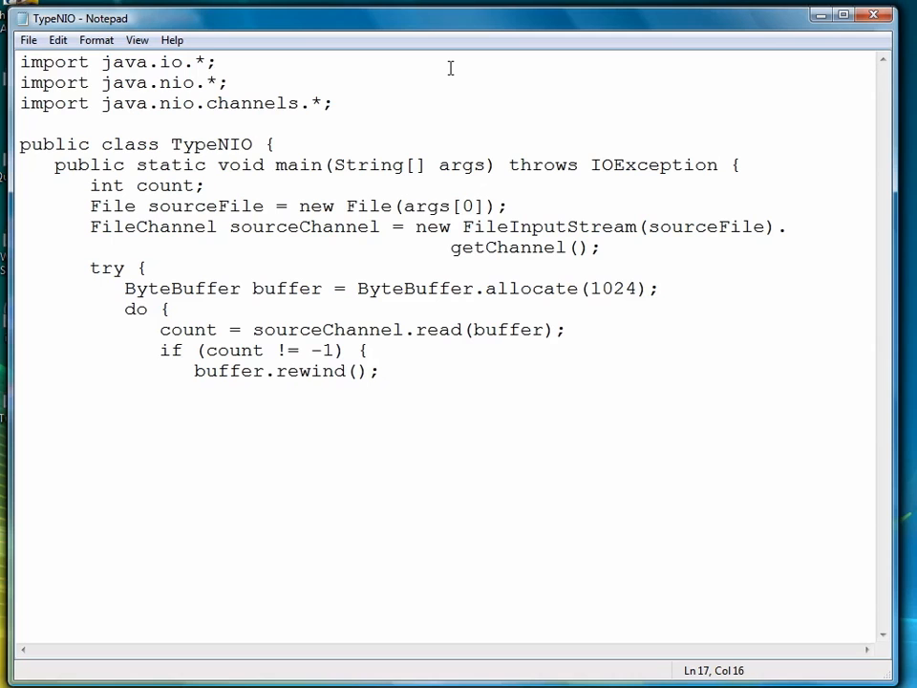
- Add a for loop printing each of count bytes with System.out.print((char)buffer.get())
text(for (int i = 0)
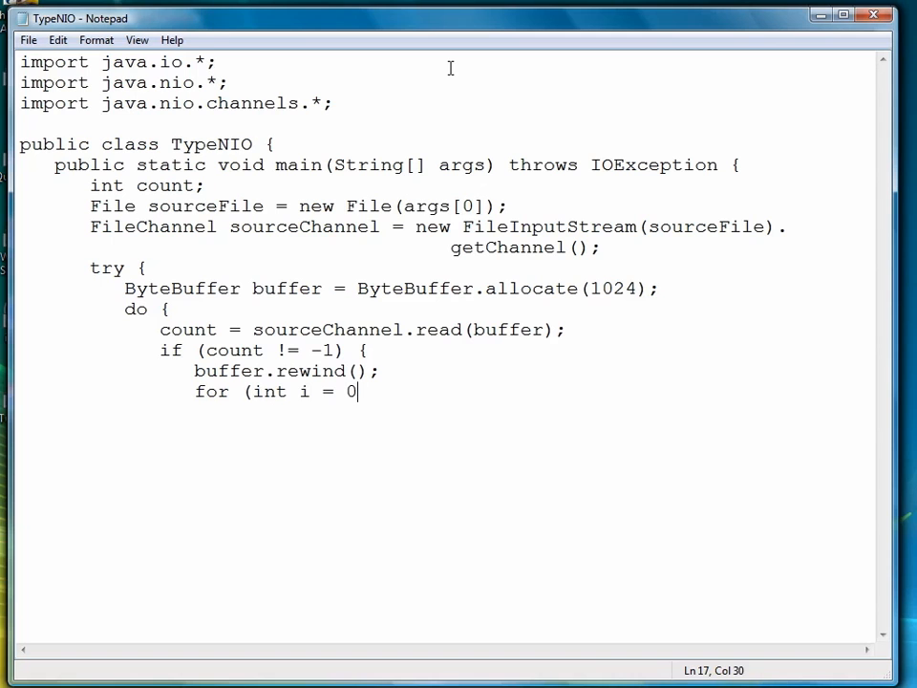
text(; i < coun)
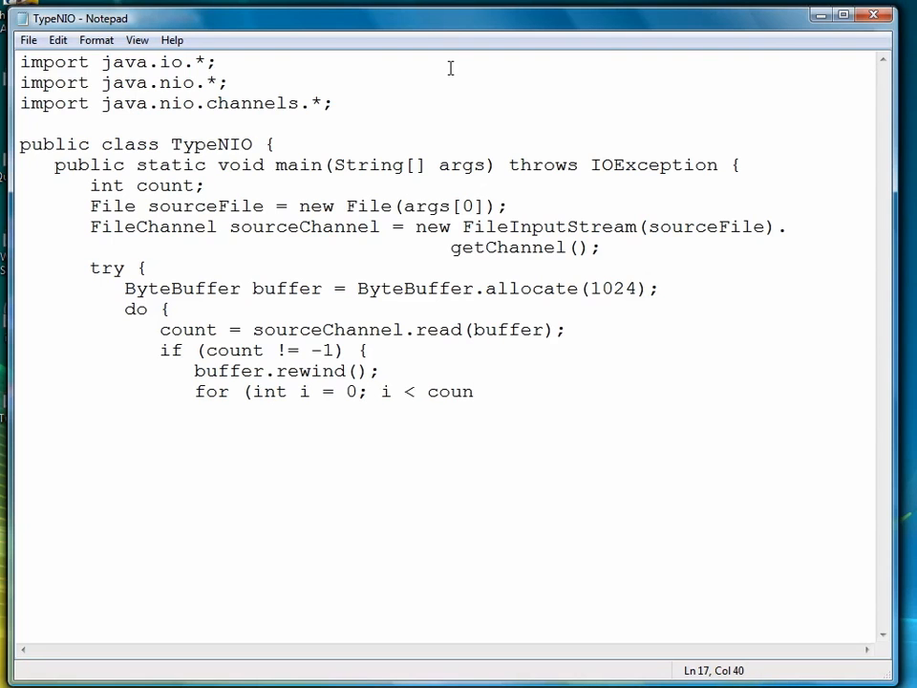
text(t; ++i) {)
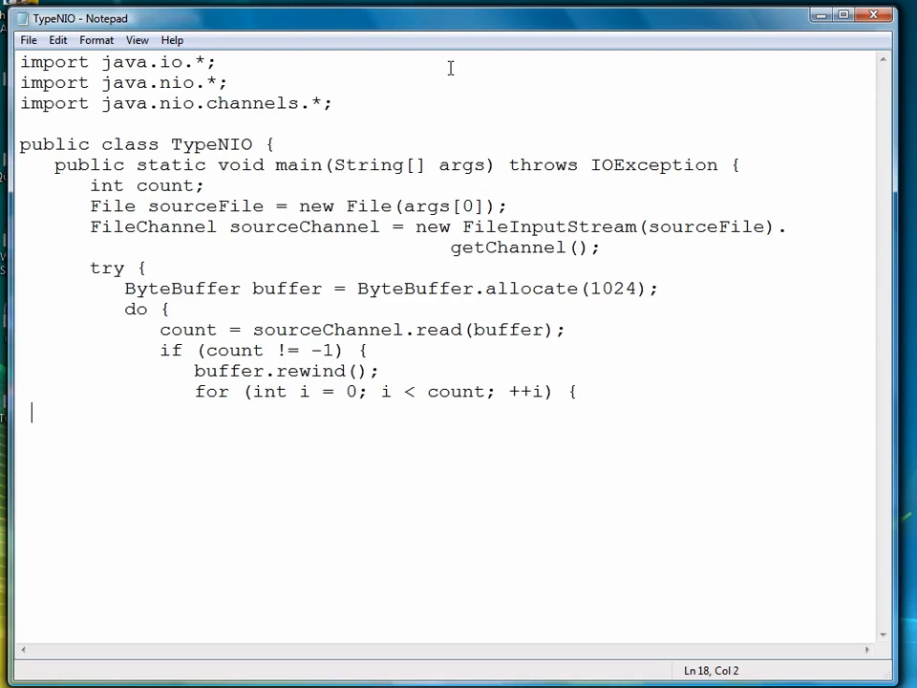
text(S)
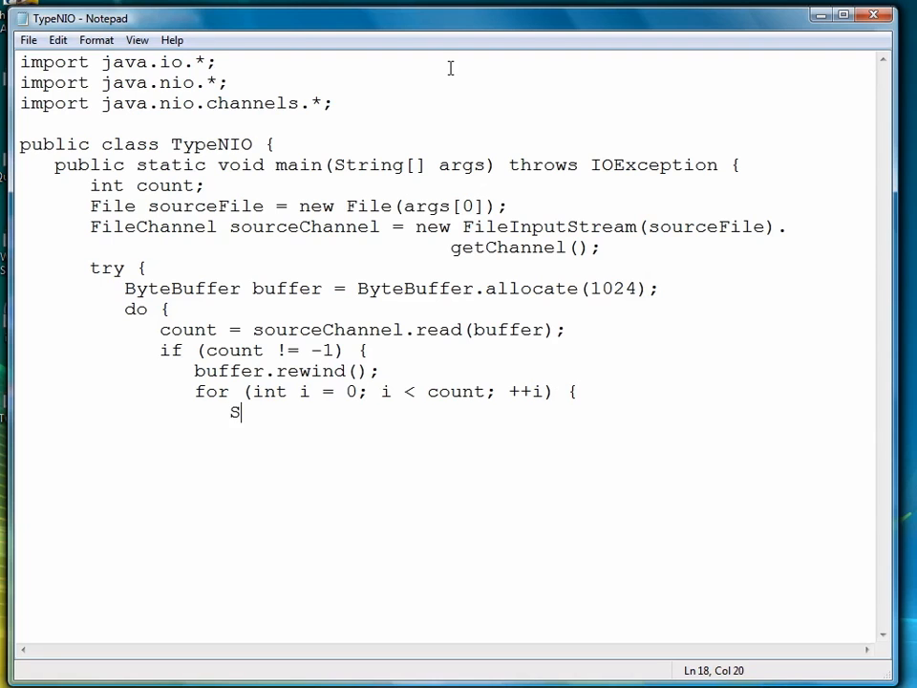
text(ystem.out.prin)
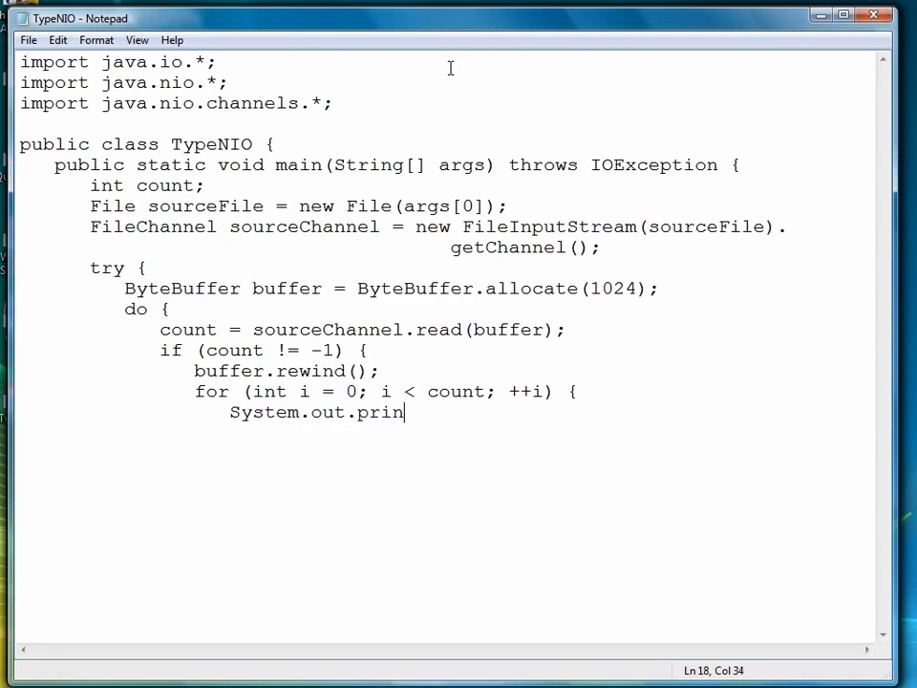
text(t((char)
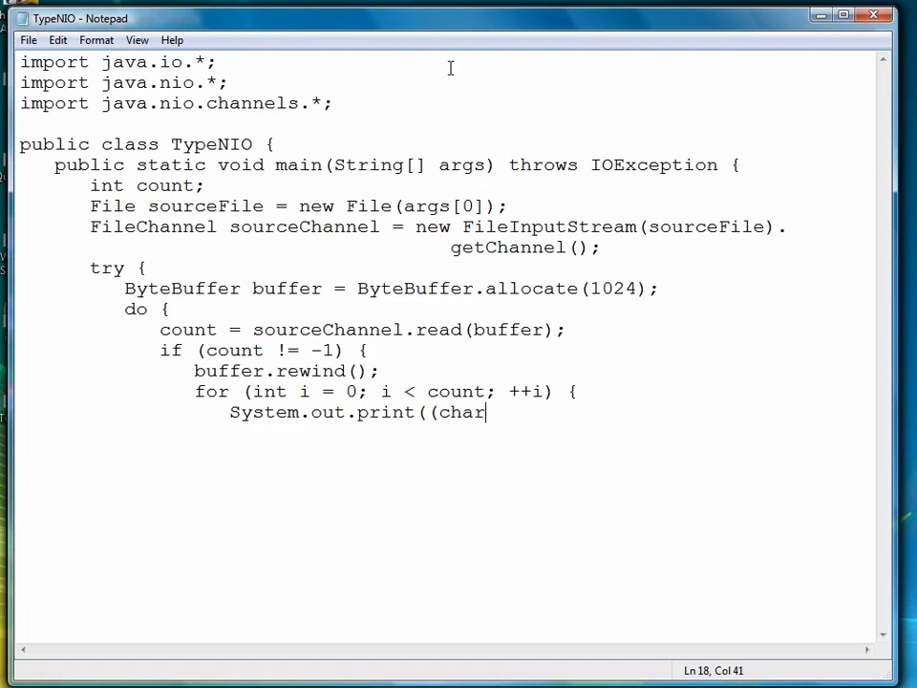
text())
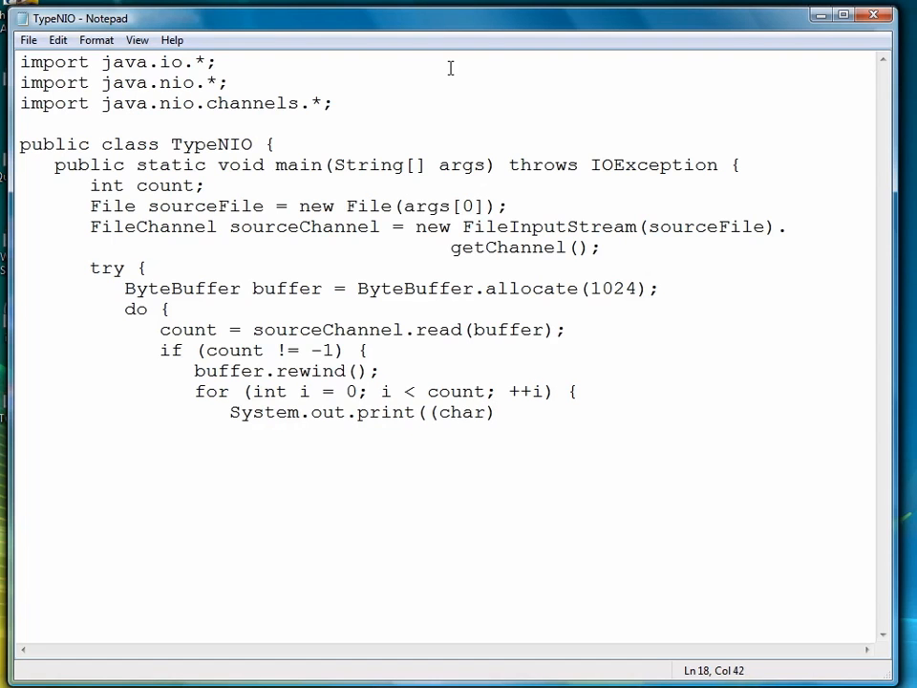
text(buffer.get()
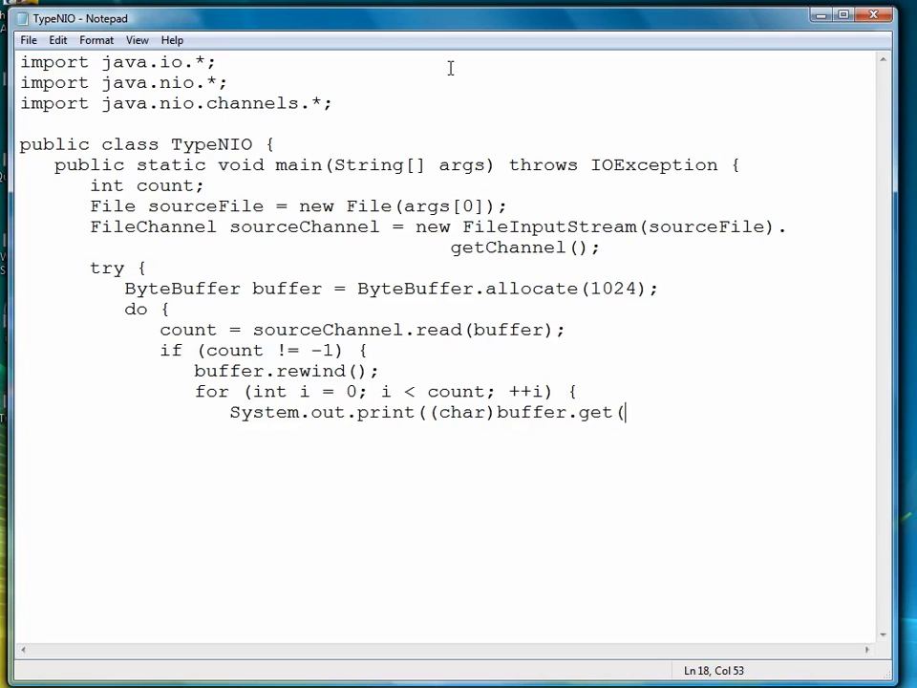
text());)
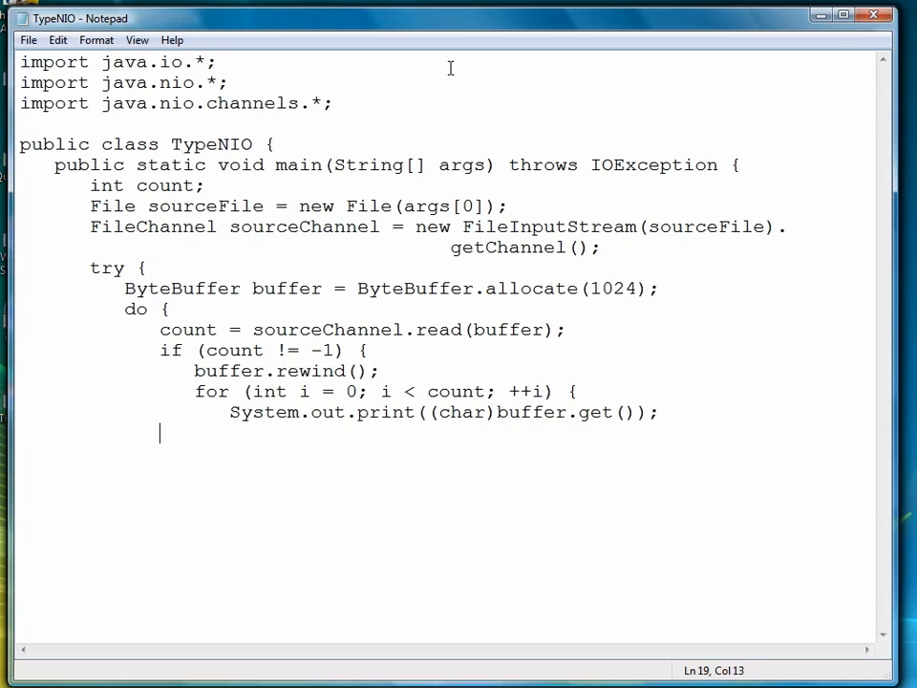
- Close the loop braces and end with while (count != -1); plus the try's closing brace
text(})
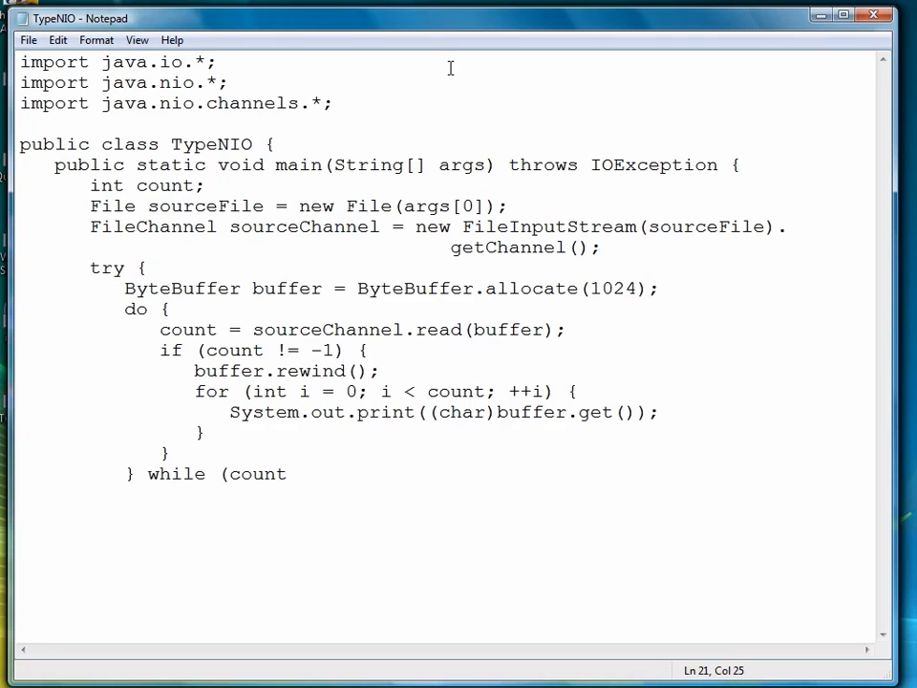
text(!= -1);)
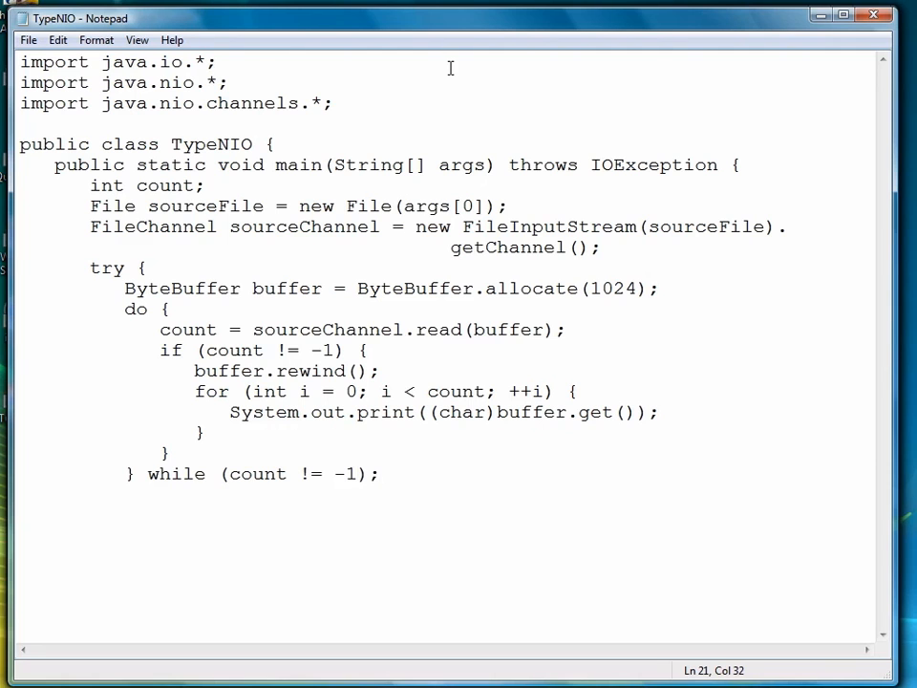
text(})
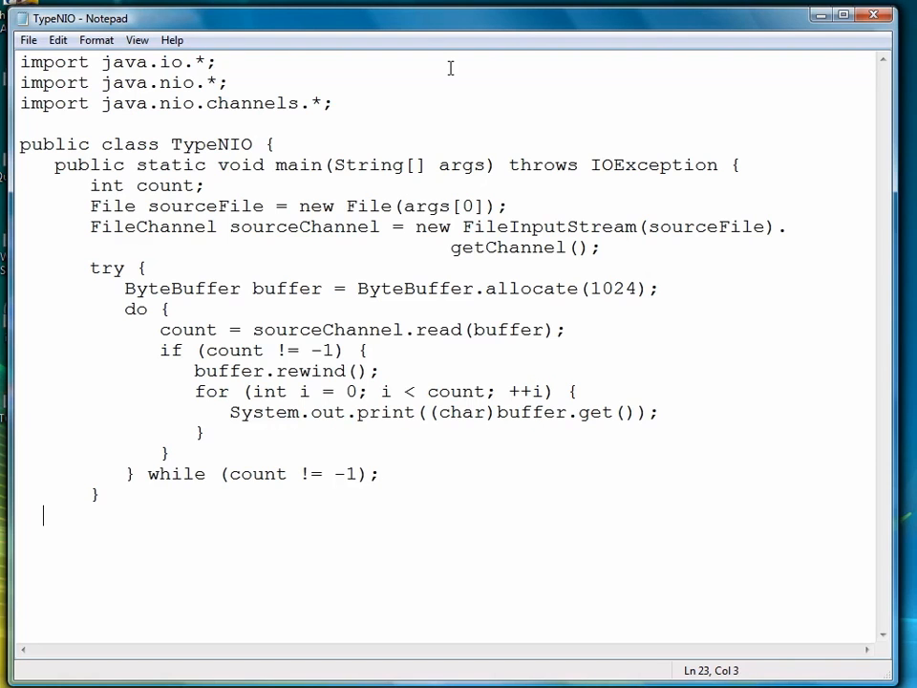
- Catch IOException printing "Error reading file." and close the remaining braces
text(catch)
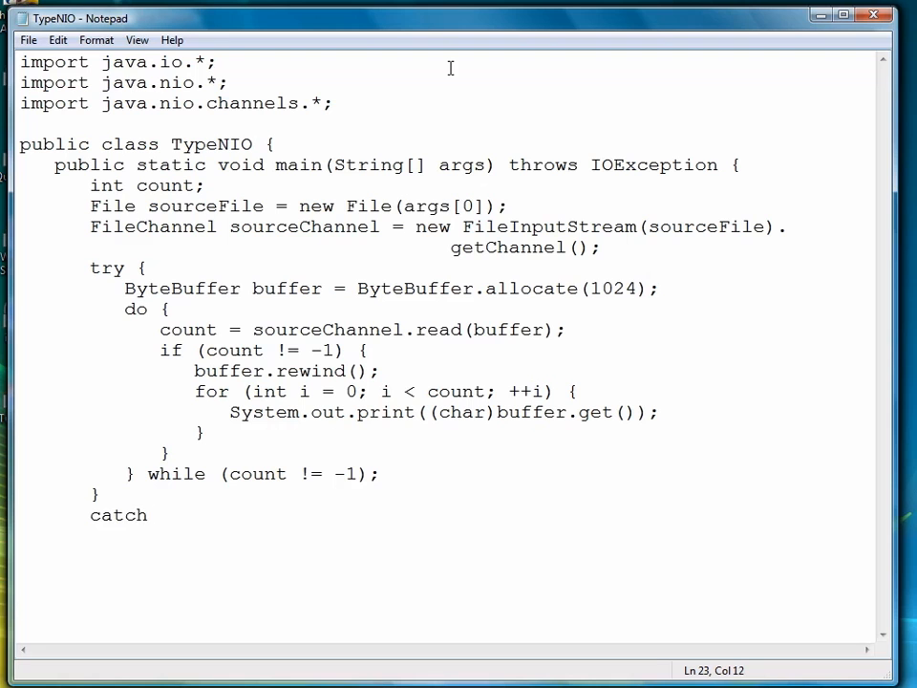
text((IOExceptio)
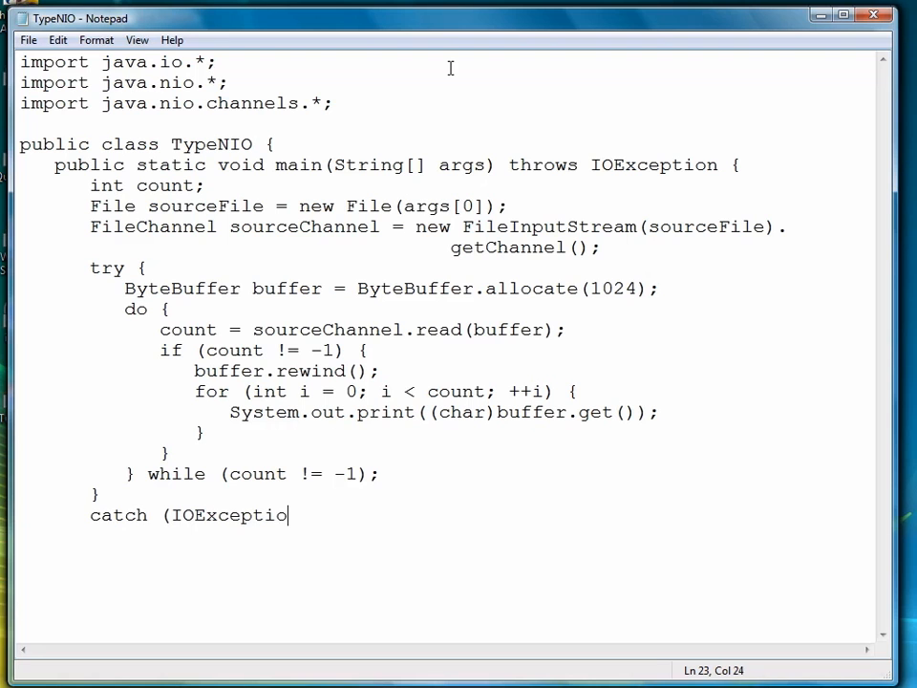
text(n e) {)
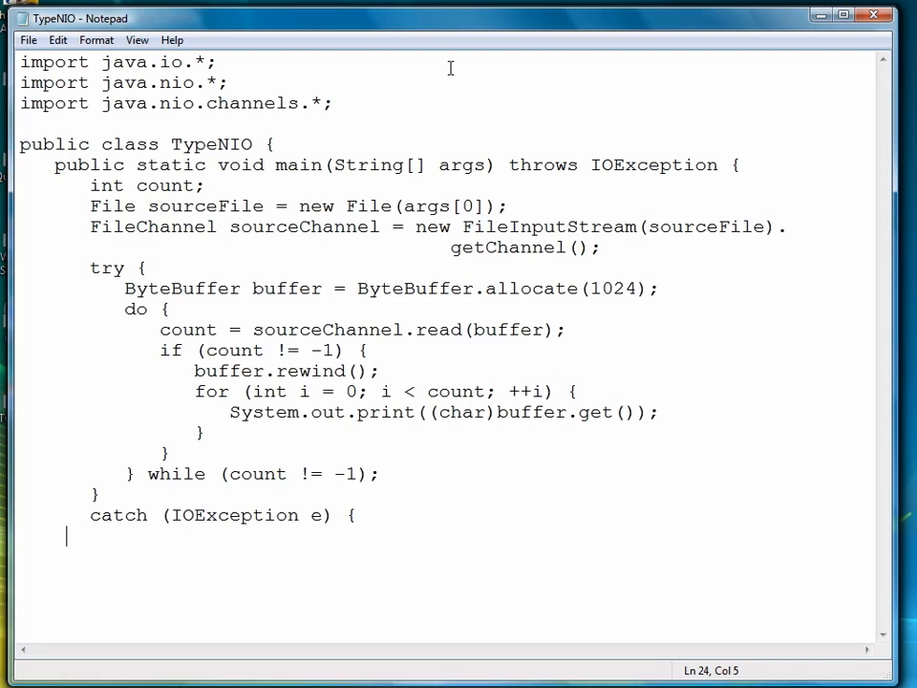
text(System.out.println()
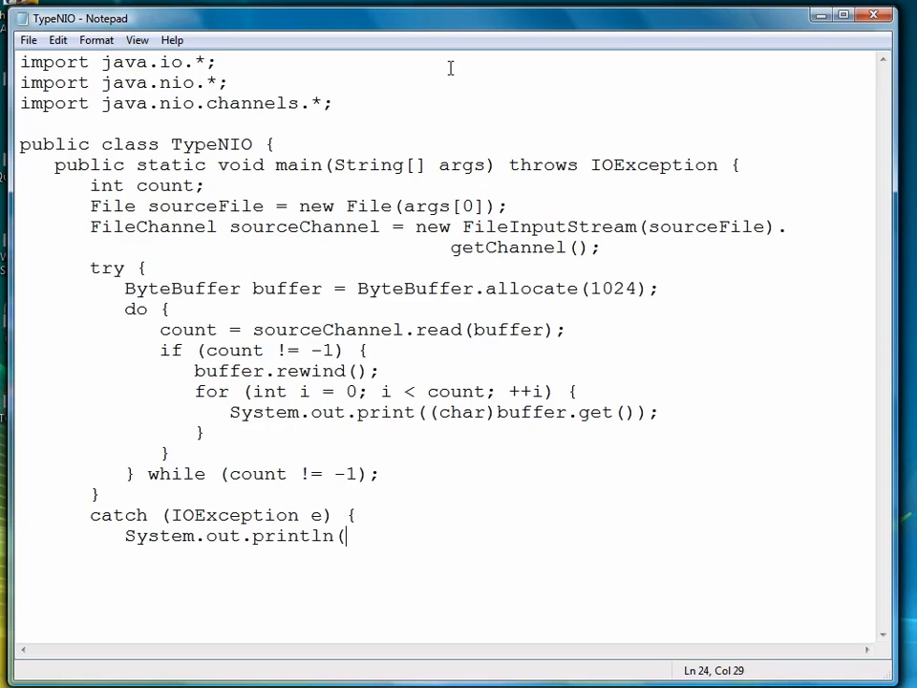
text("Error)
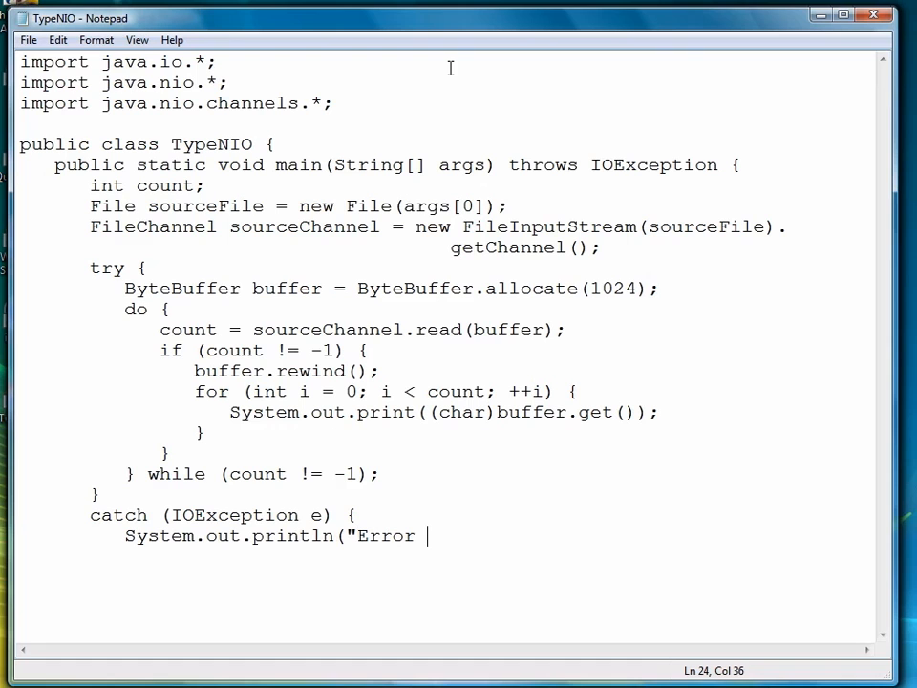
text(reading file.");)
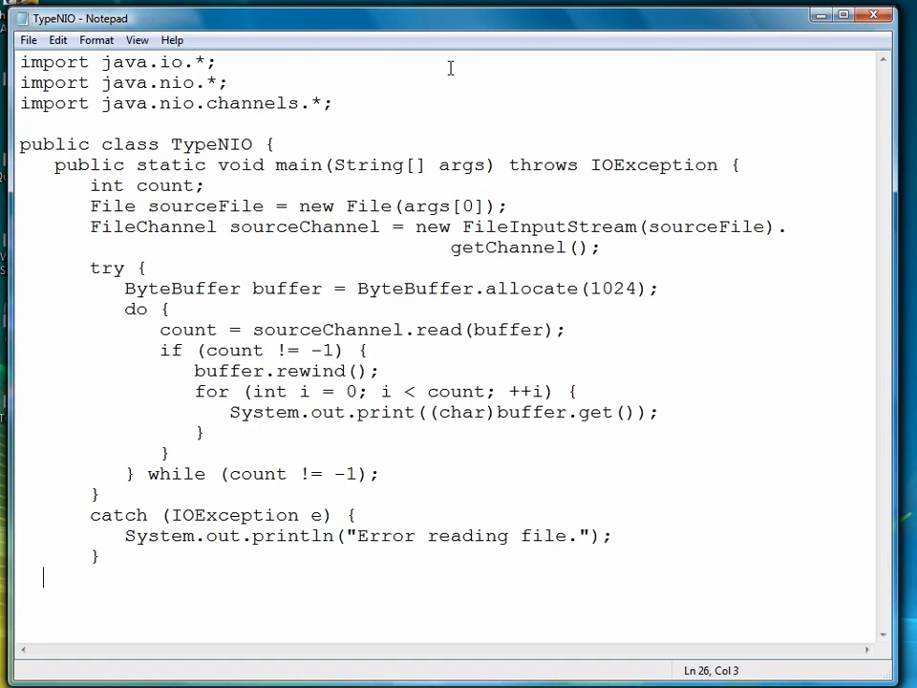
text(})
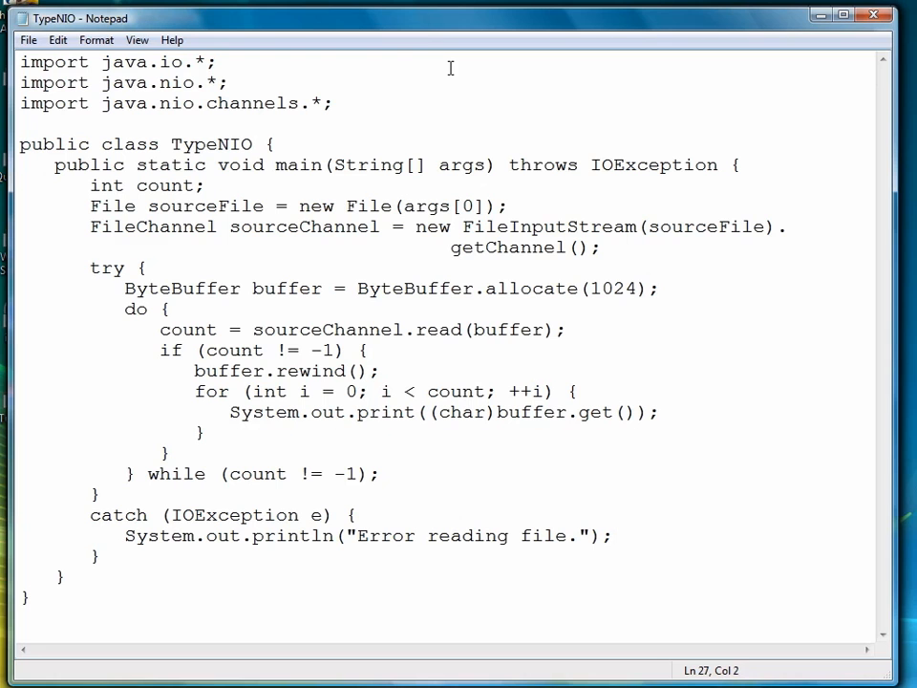
click(27, 39)
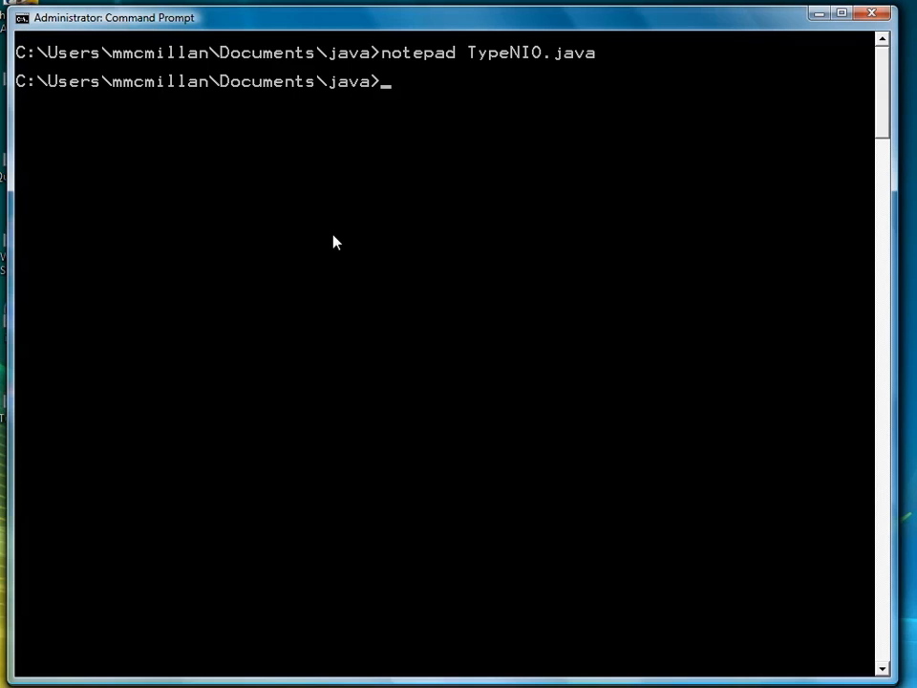
- Compile with javac TypeNIO.java and run java TypeNIO minmax.txt
text(javac TypeNIO.j)
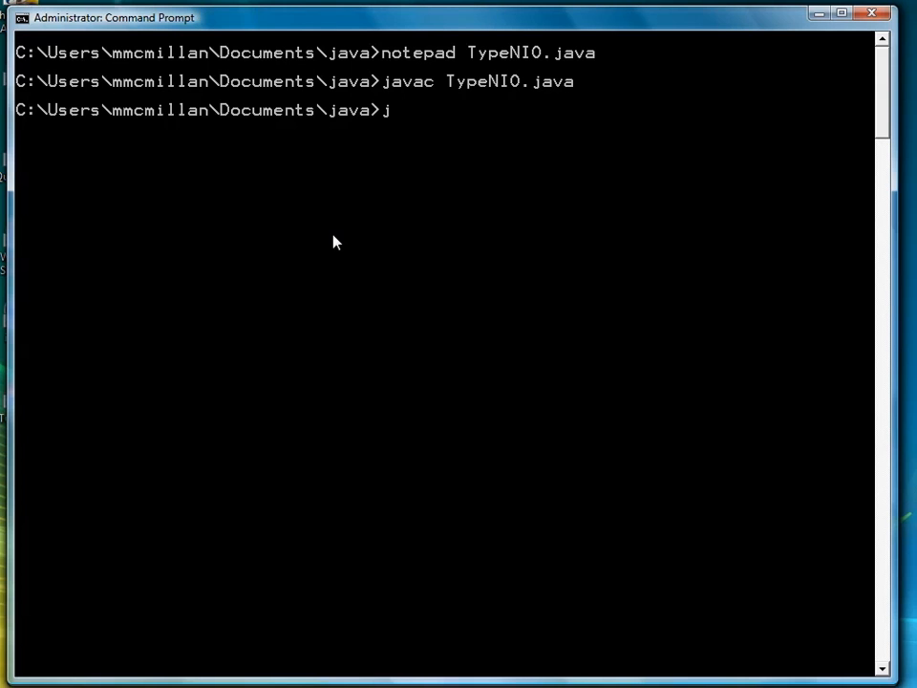
text(ava TypeNIO mi)
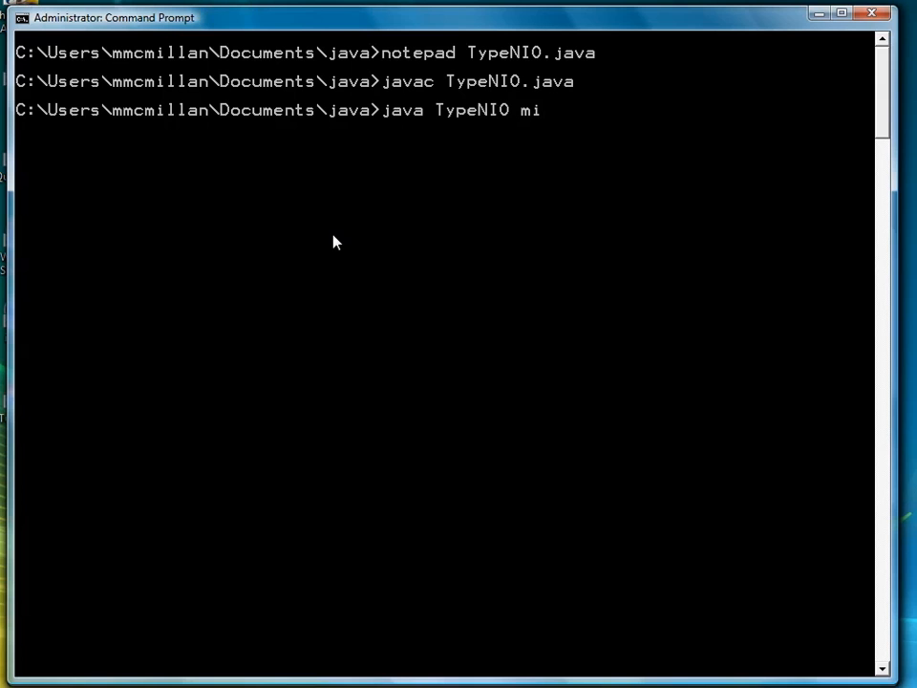
text(nmax.txt)
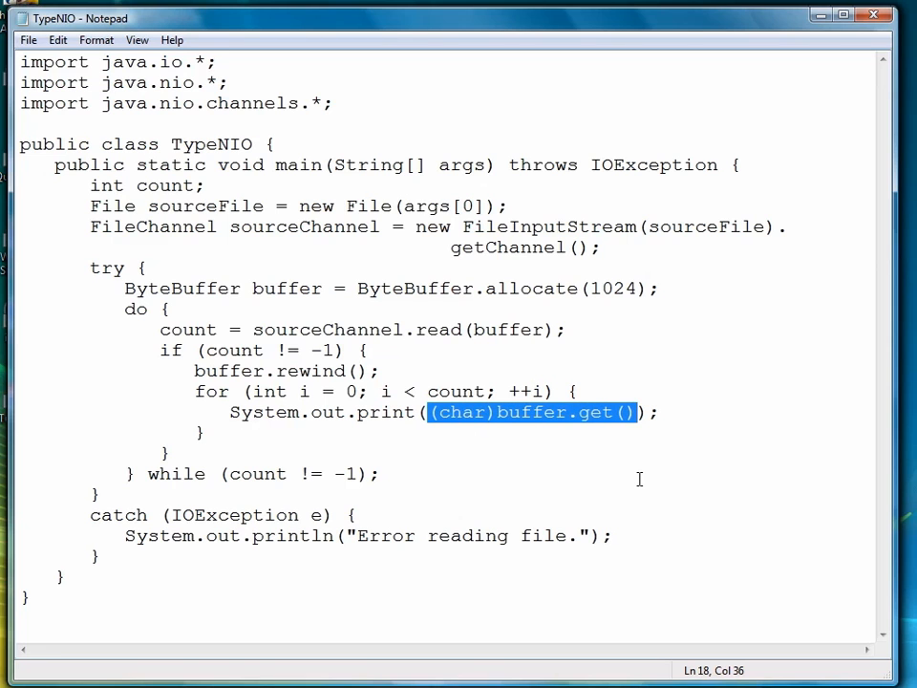
mouse_move(352, 221)
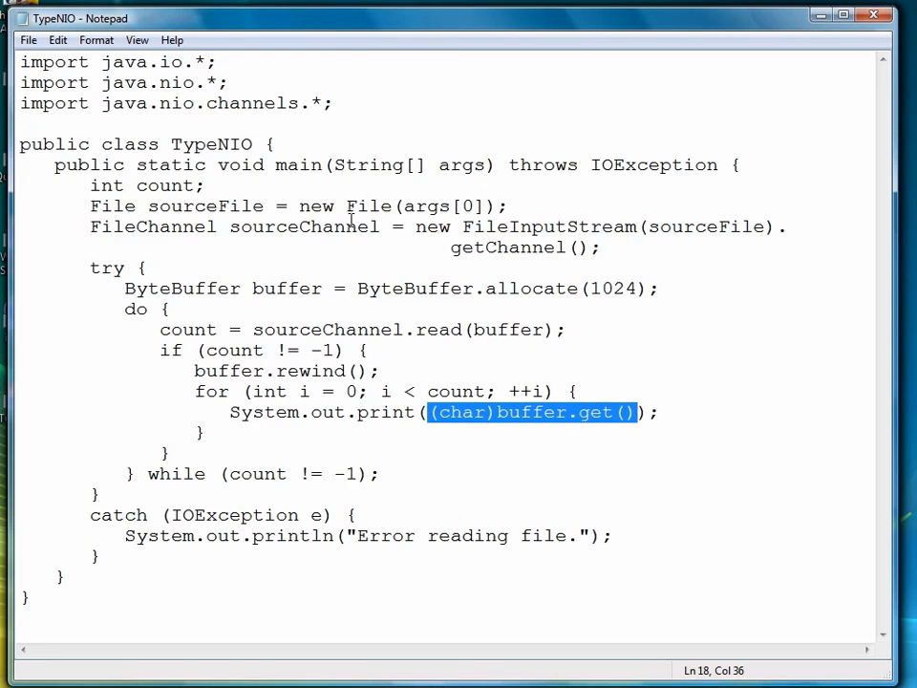
mouse_move(550, 73)
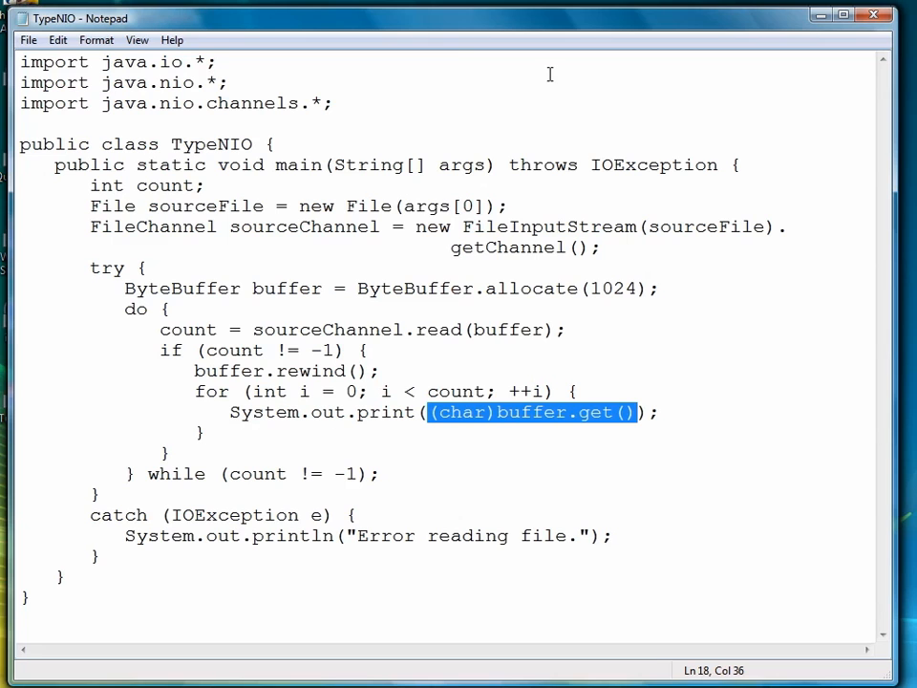